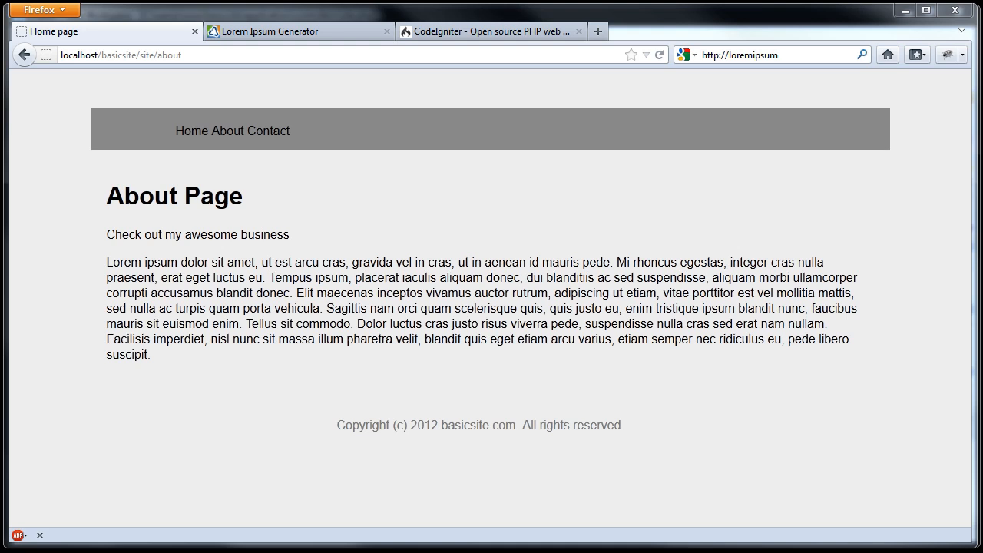
mouse_move(638, 436)
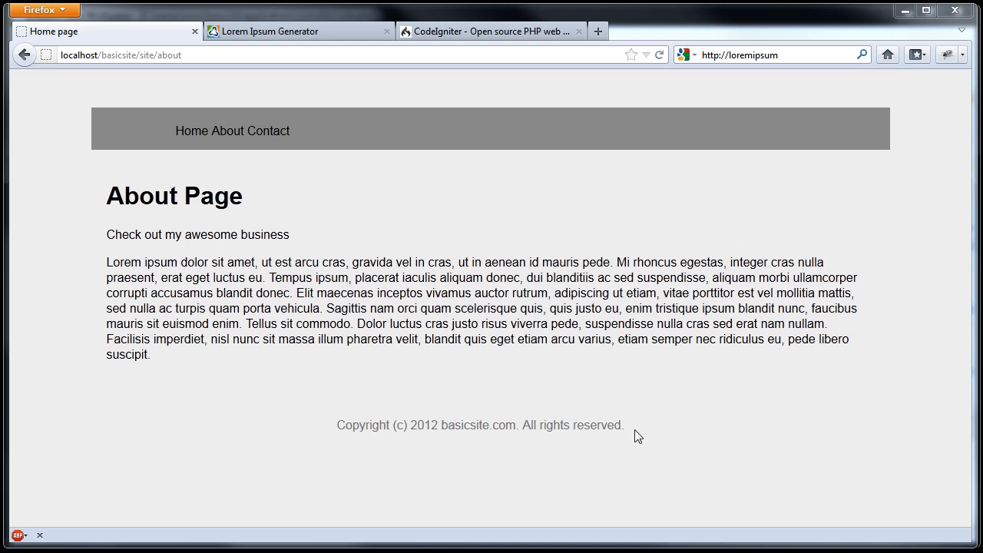
mouse_move(634, 430)
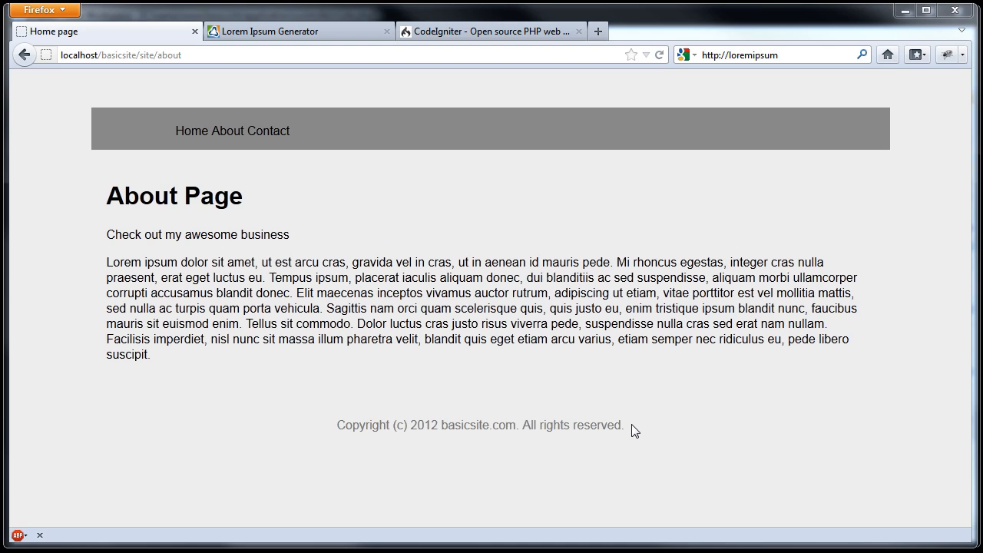
mouse_move(470, 391)
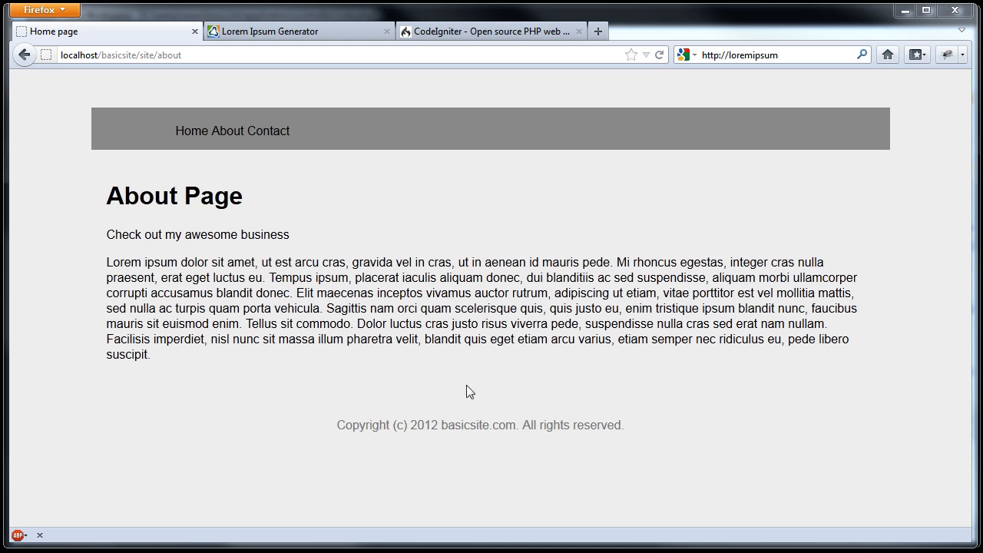
mouse_move(315, 381)
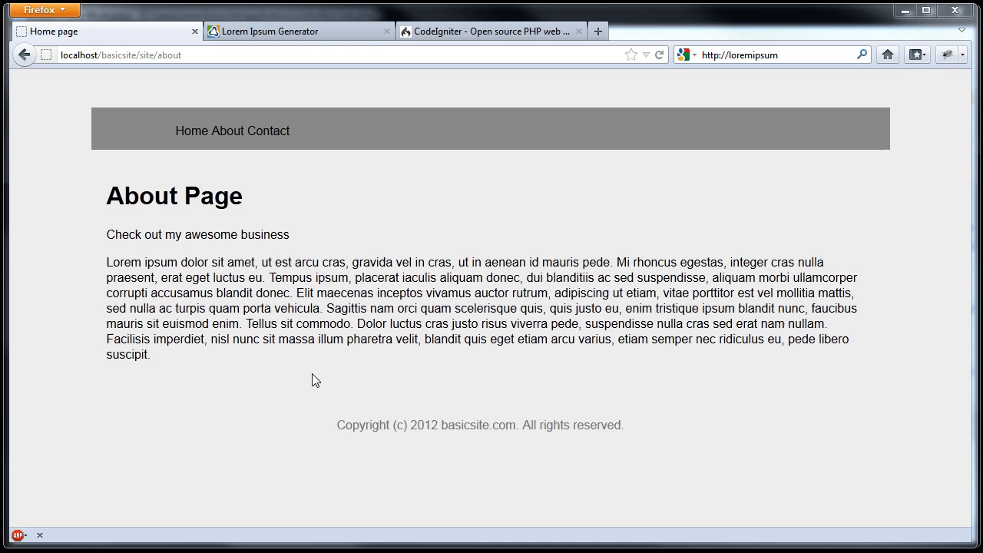
mouse_move(267, 386)
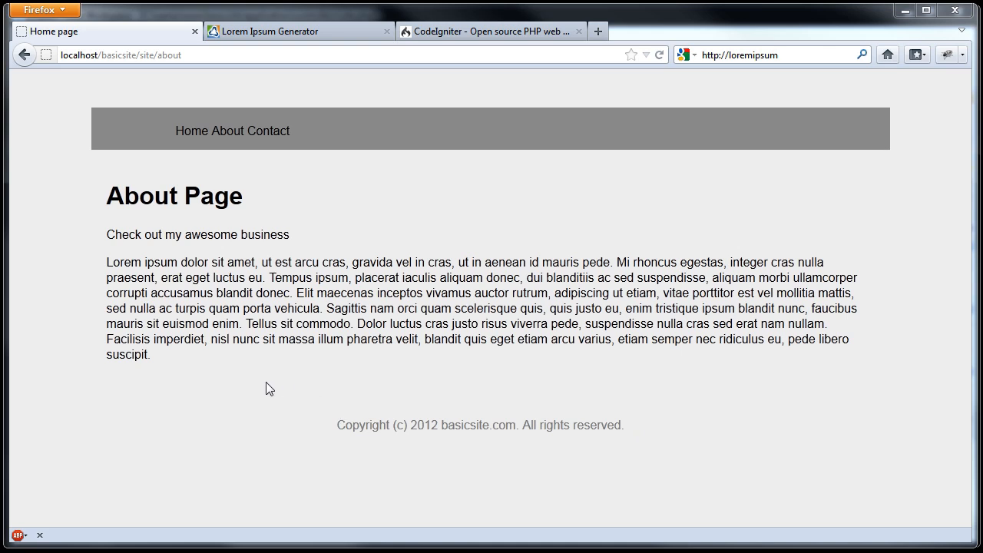
mouse_move(199, 393)
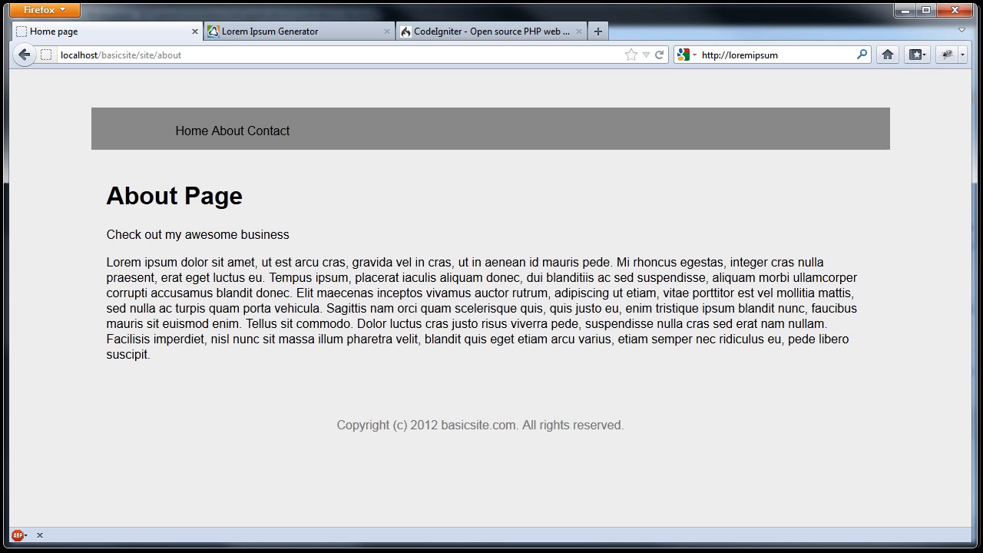
mouse_move(267, 364)
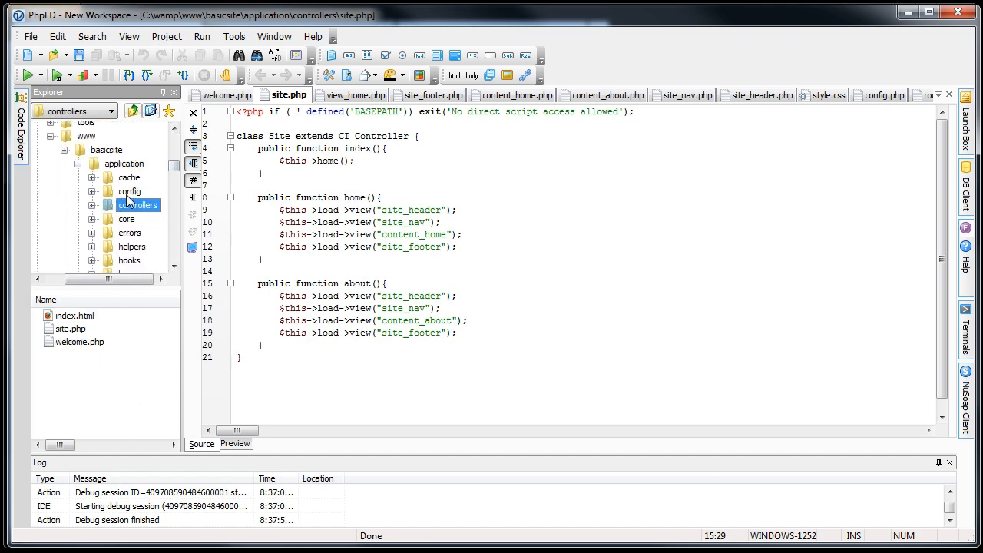
Open config/autoload.php and close the site header, footer and welcome controller files.
click(129, 190)
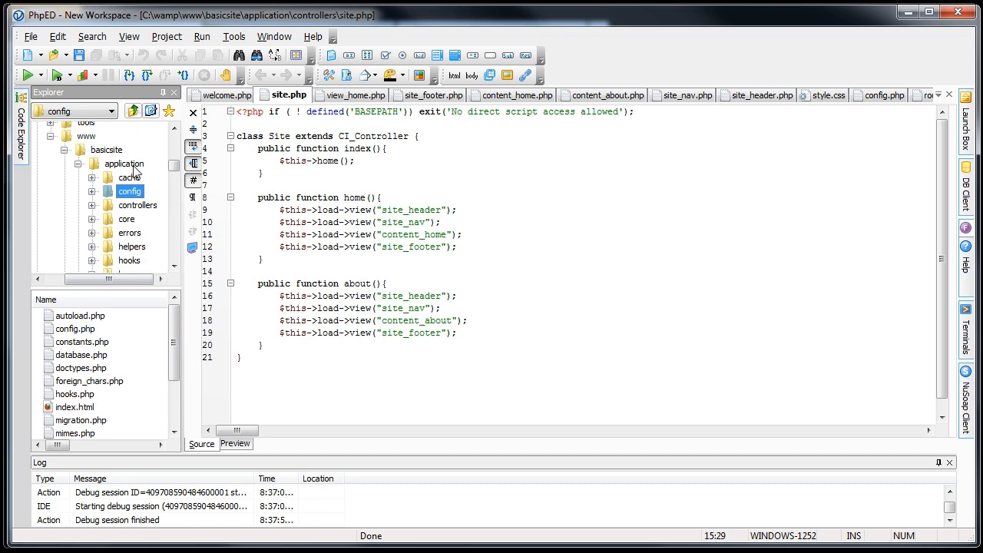
double_click(77, 315)
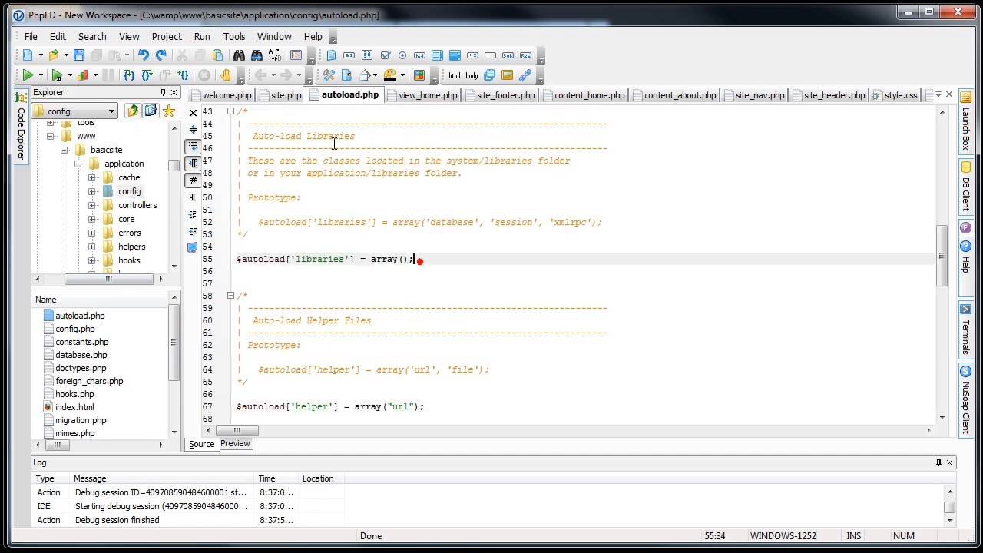
click(827, 95)
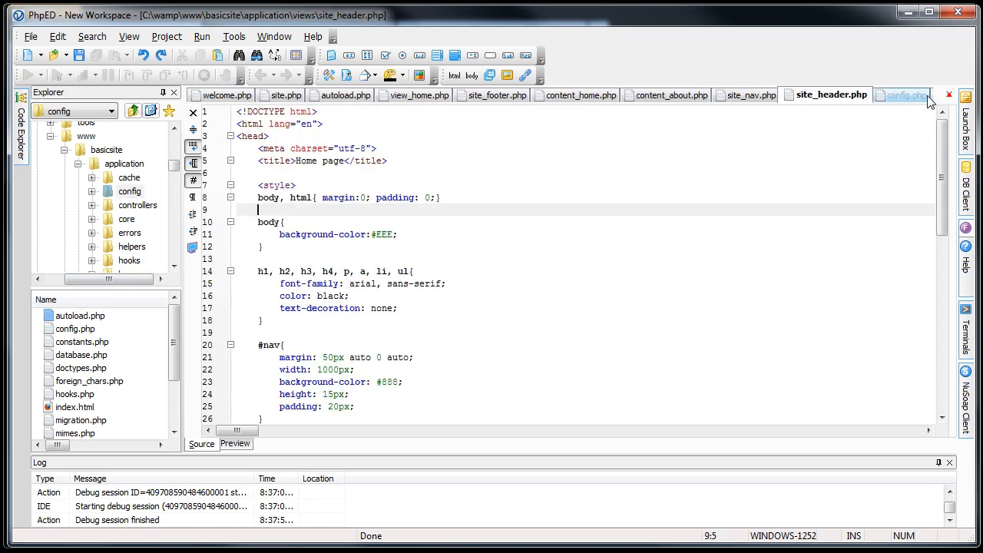
click(898, 95)
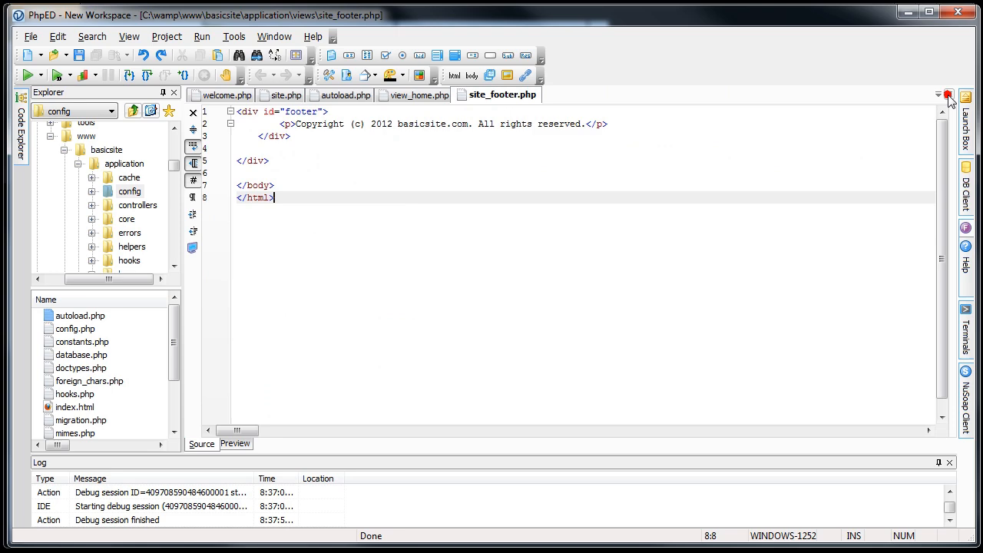
click(227, 95)
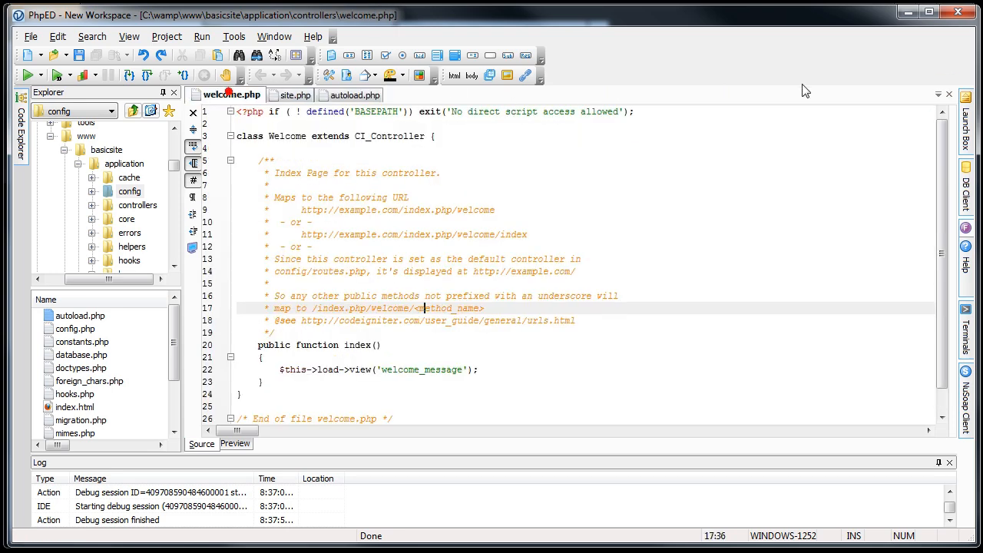
click(351, 95)
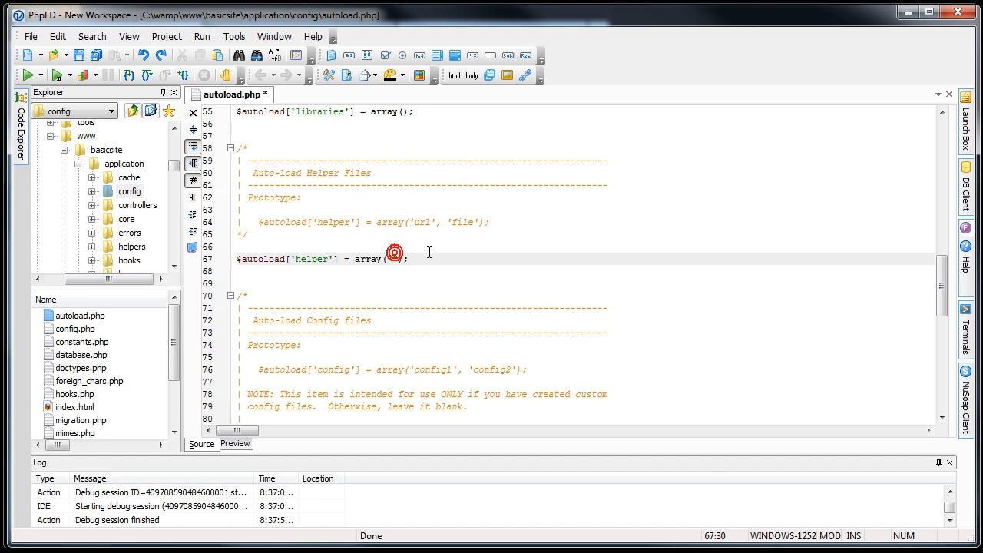
Add "html" to the $autoload['helper'] array.
text("html")
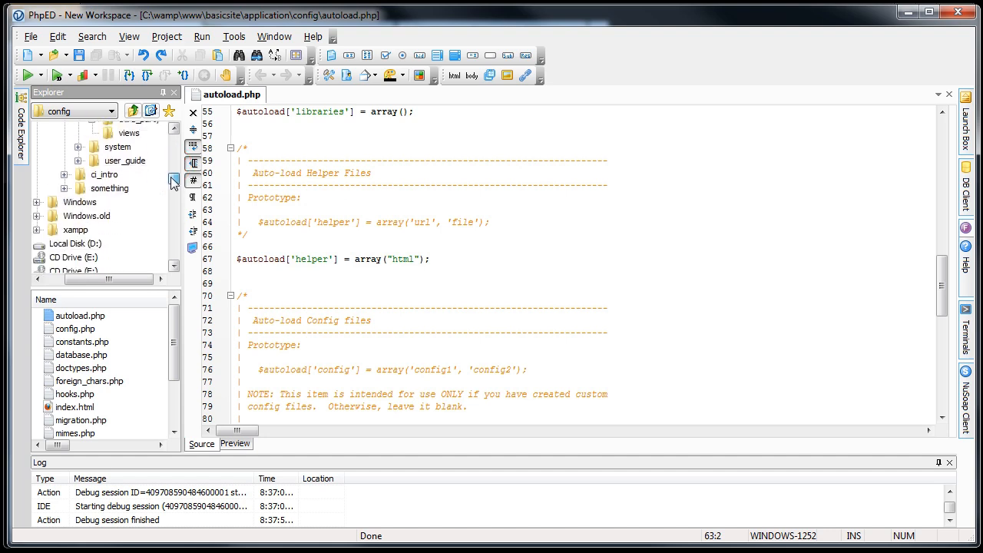
Replace site_header.php line 1 with <?php echo doctype("html5"); ?>.
scroll(up, 3)
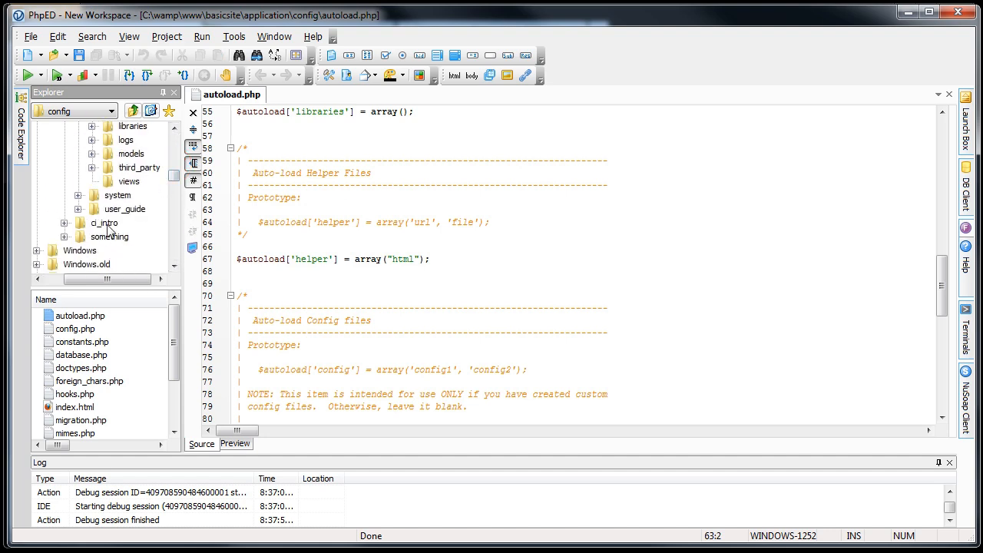
mouse_move(138, 175)
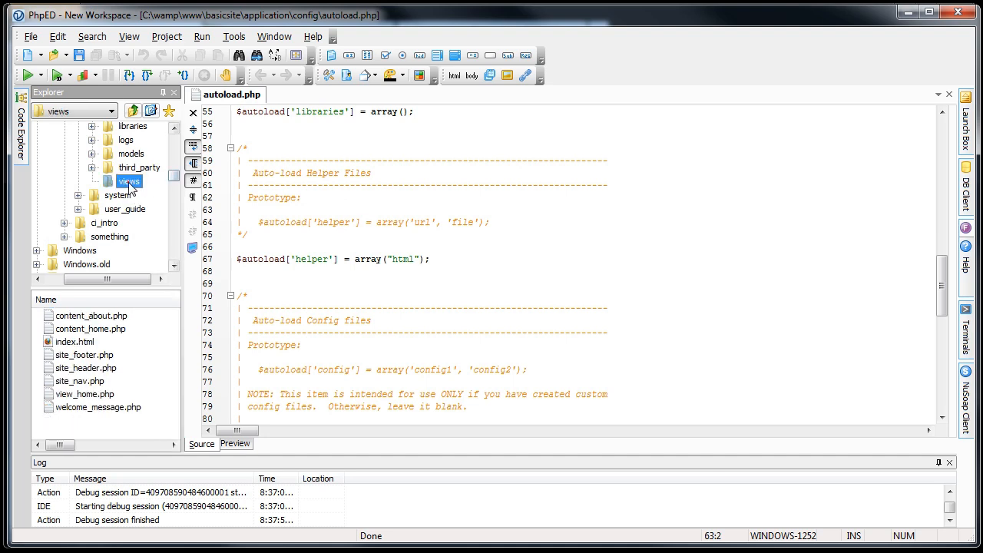
double_click(85, 368)
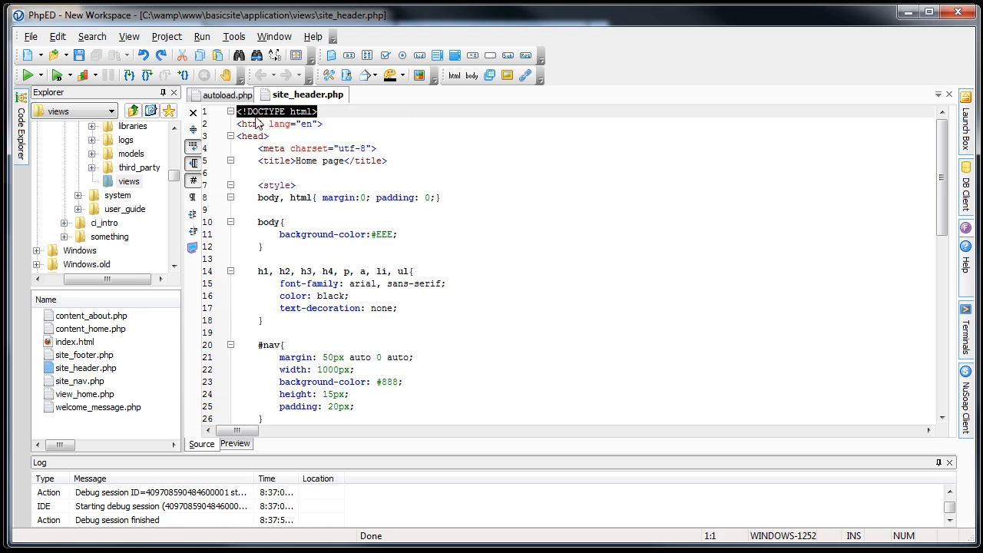
text(<?php ?>)
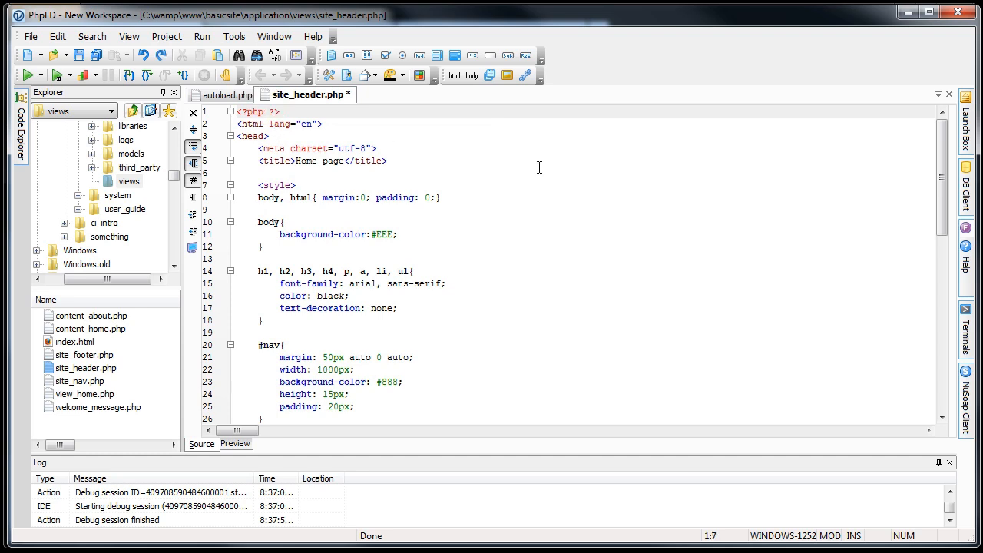
text(doctype();)
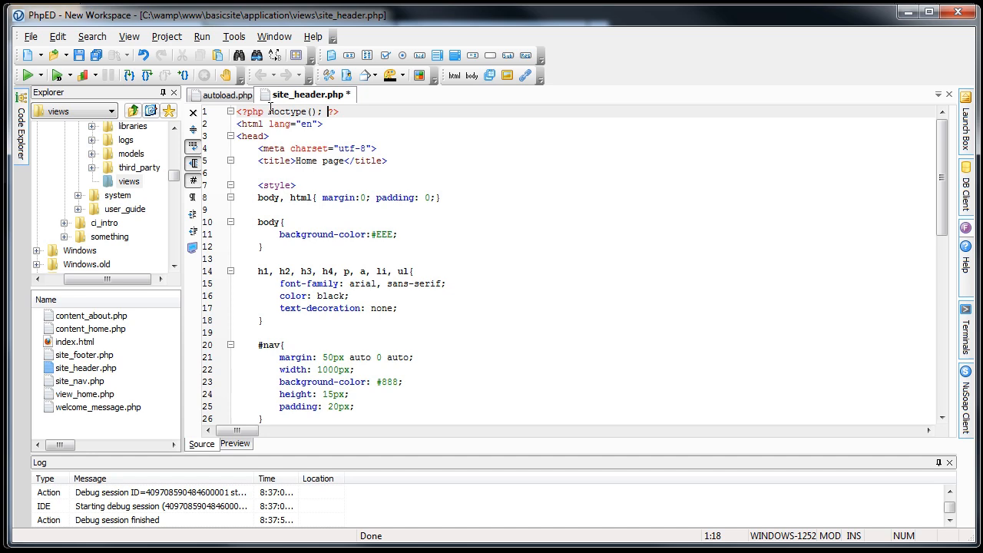
text(echo)
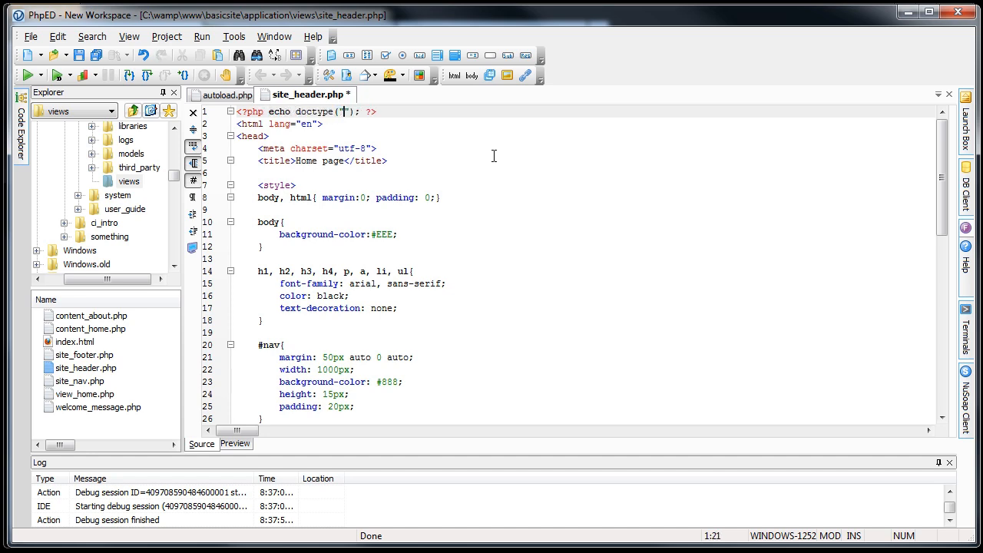
text(ht)
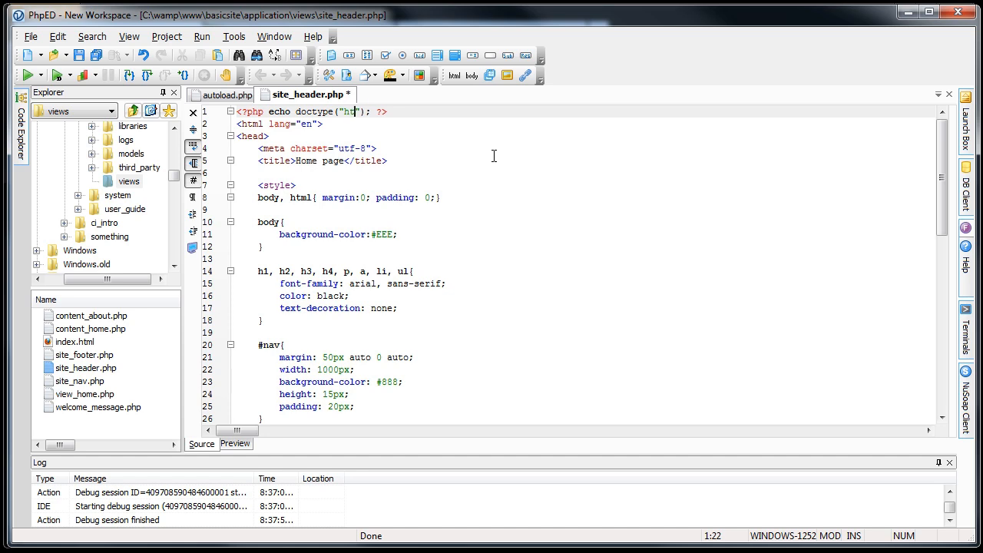
text(ml5)
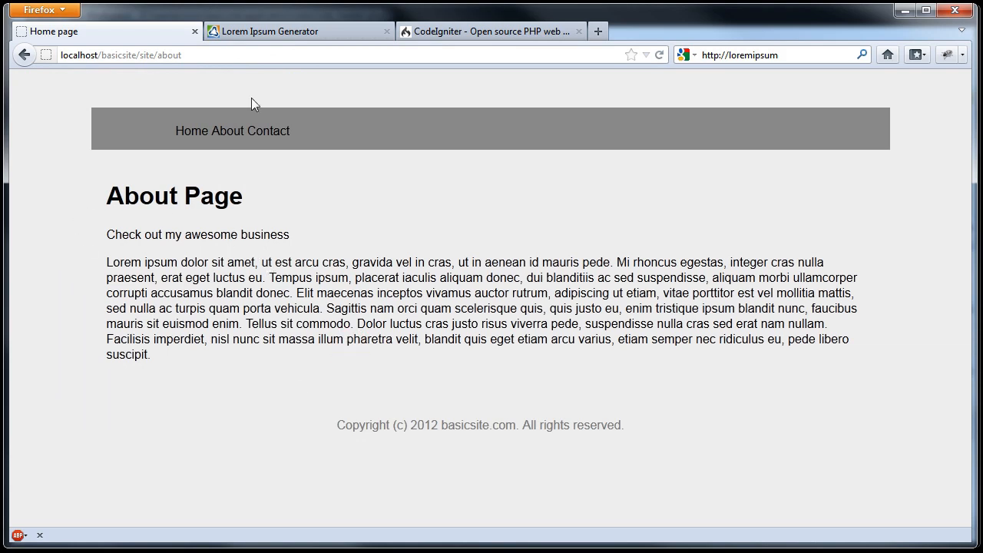
View the about page's source in Firefox to confirm the html doctype line at the top.
right_click(276, 384)
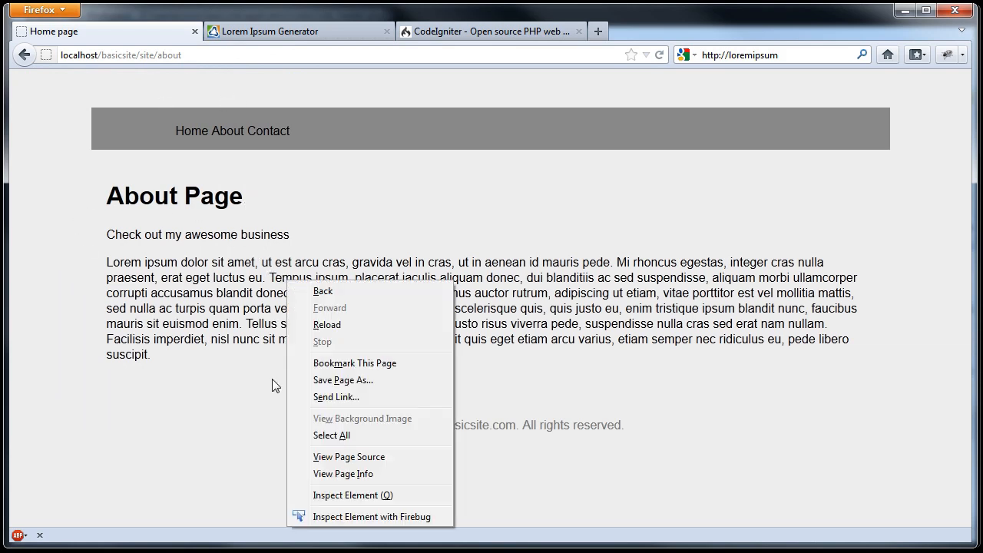
click(349, 456)
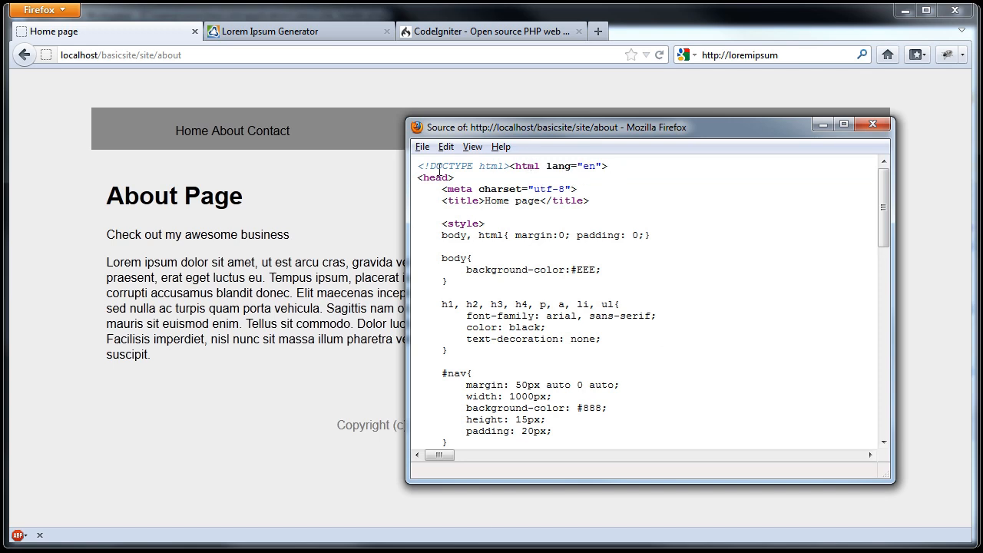
double_click(461, 166)
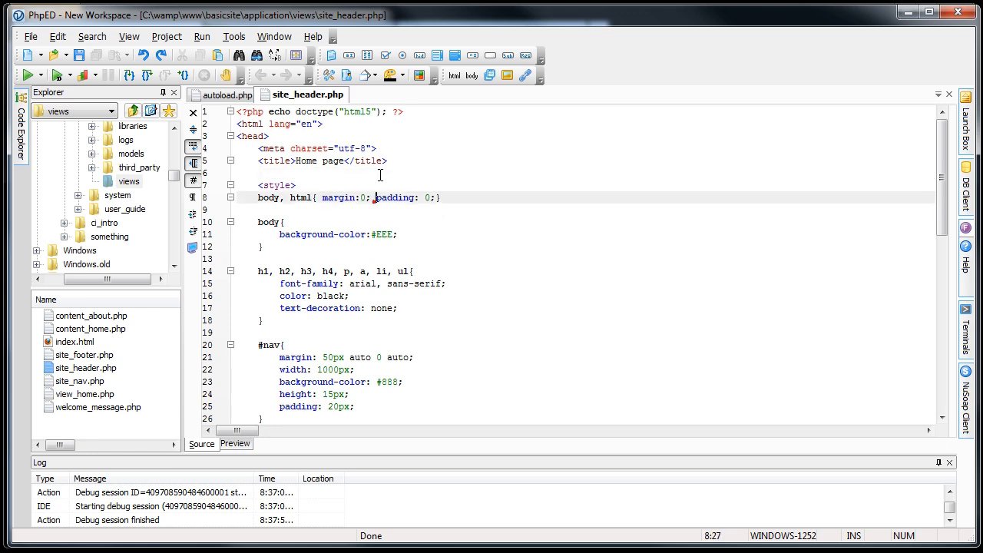
double_click(356, 111)
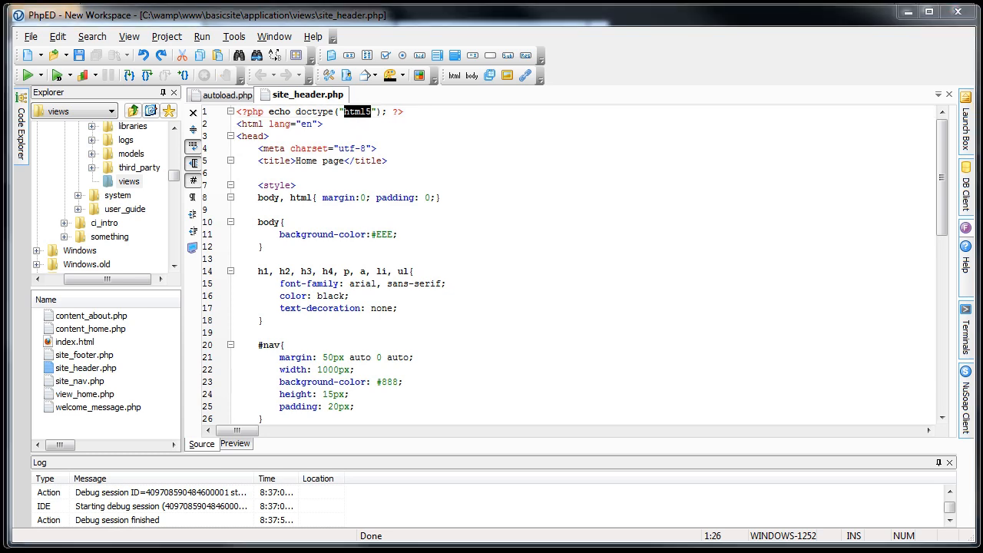
mouse_move(378, 123)
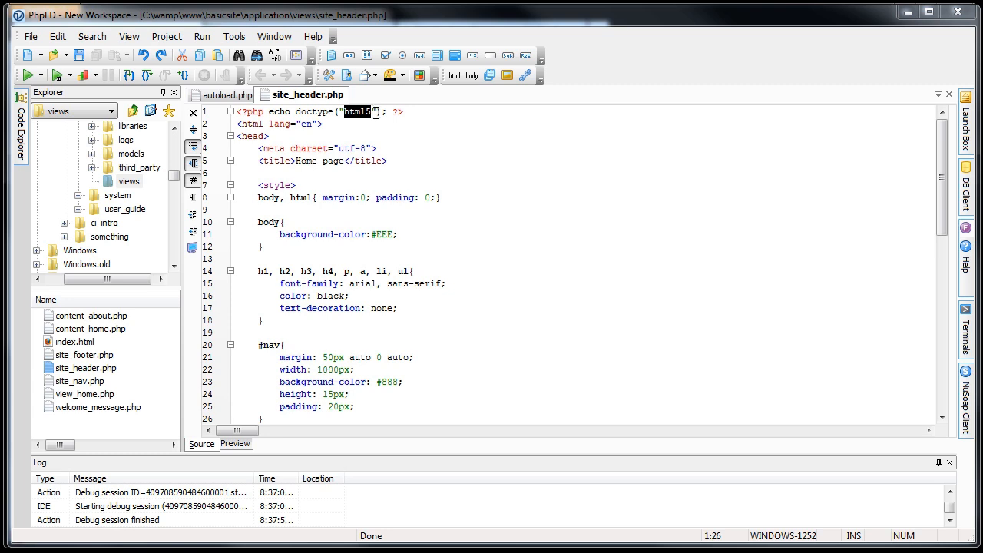
click(393, 111)
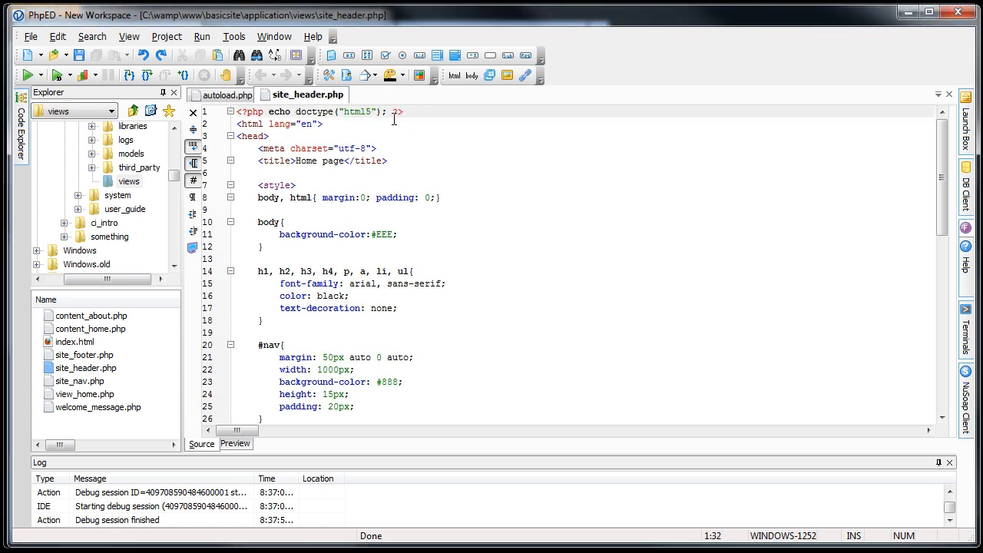
click(419, 209)
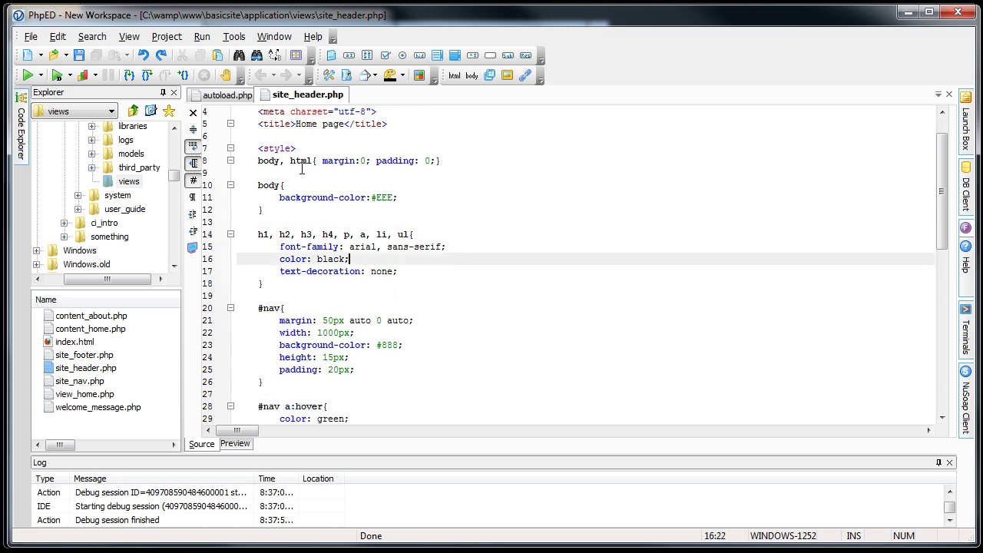
scroll(down, 3)
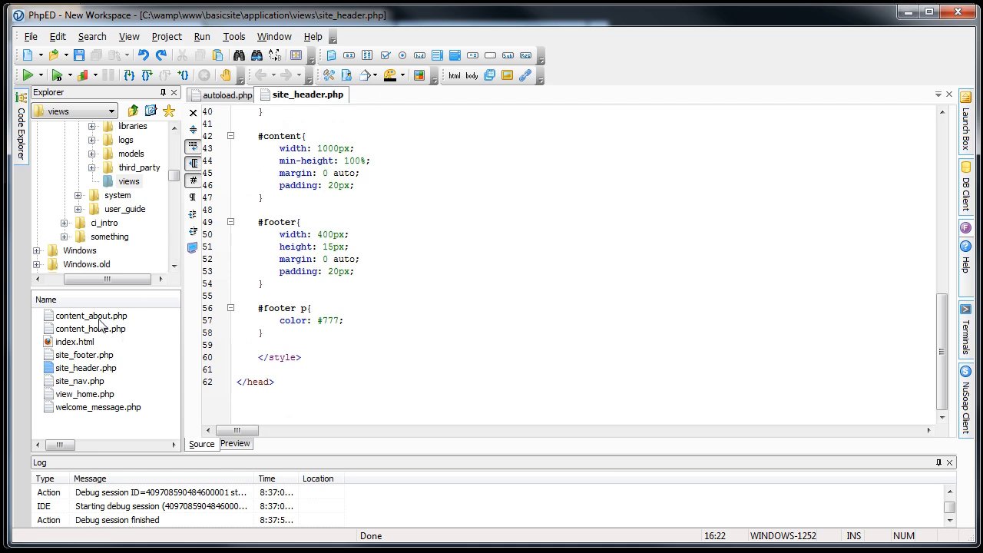
Add <?php echo heading("About Page"); ?> above the h1 in content_about.php.
double_click(91, 329)
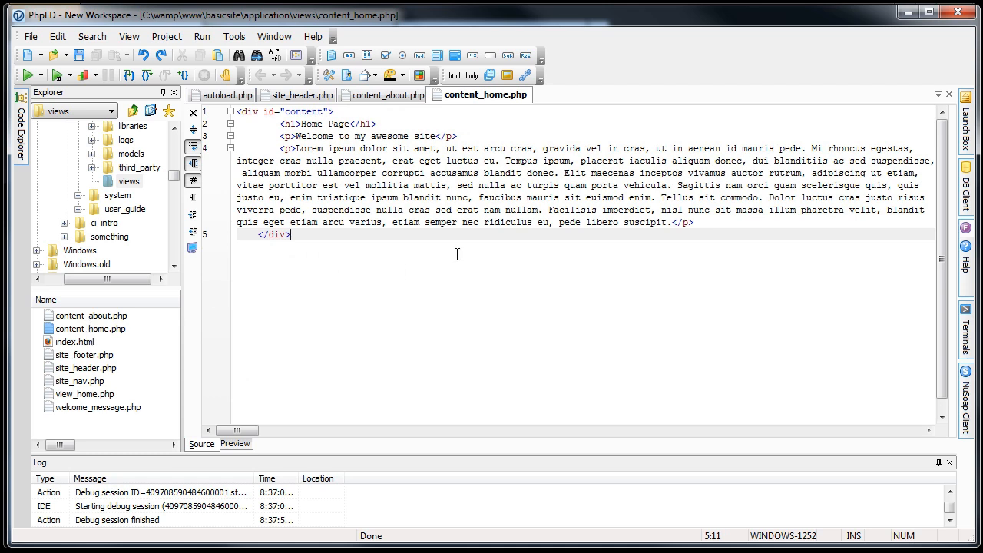
double_click(322, 123)
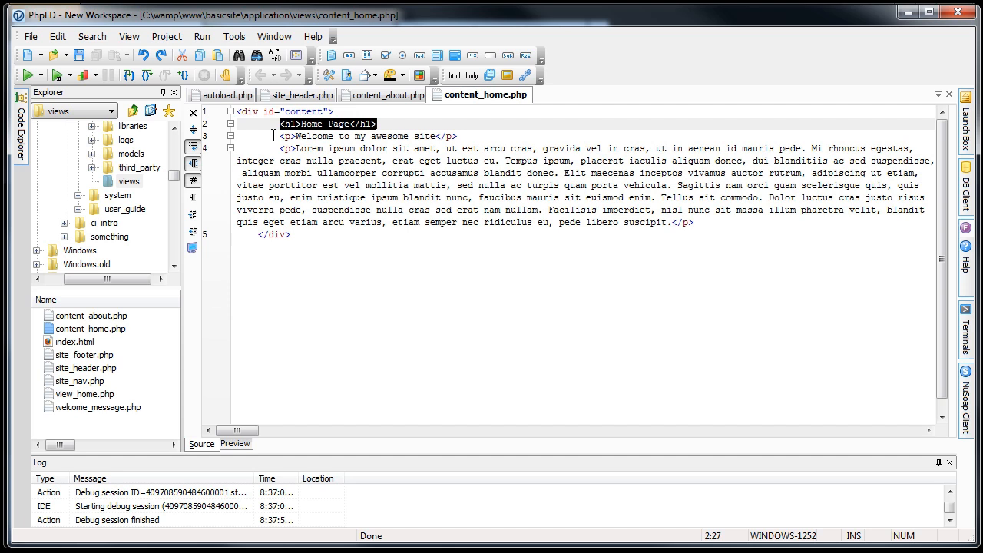
click(386, 95)
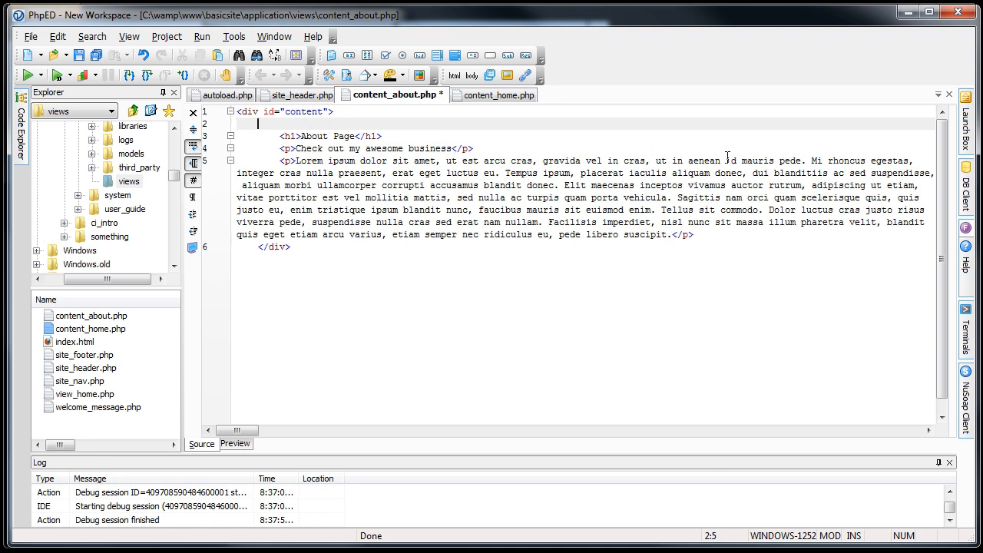
text(<?php ?>)
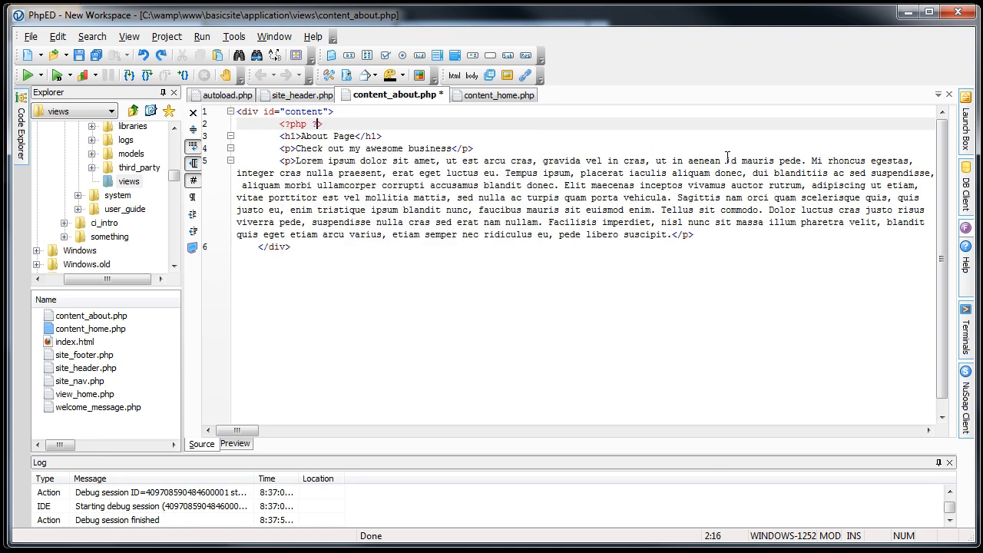
text(echo)
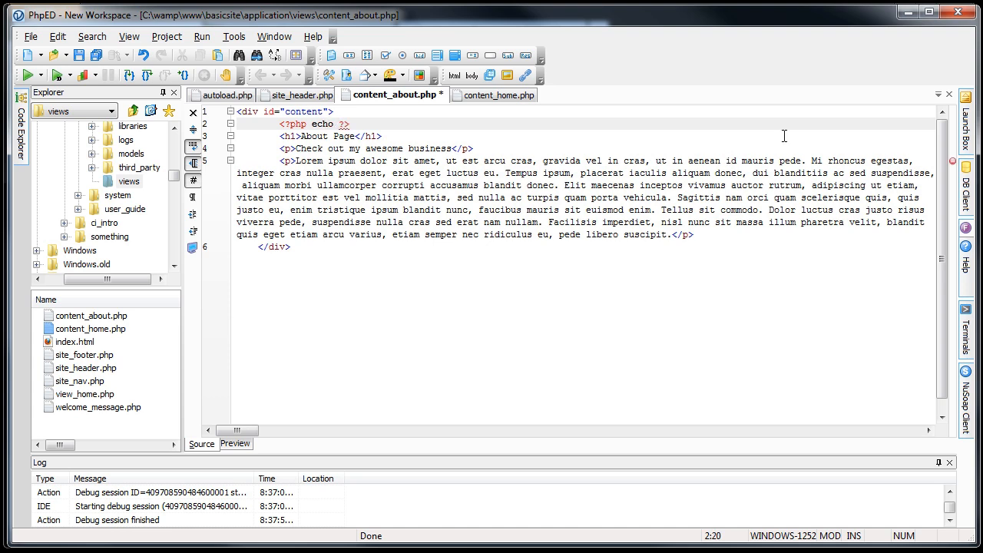
text(he)
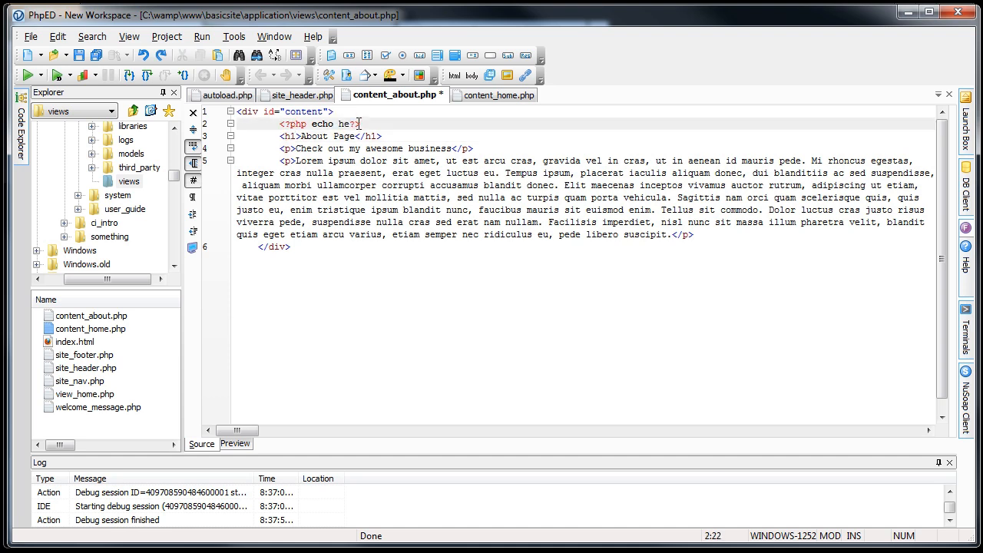
text(ading)
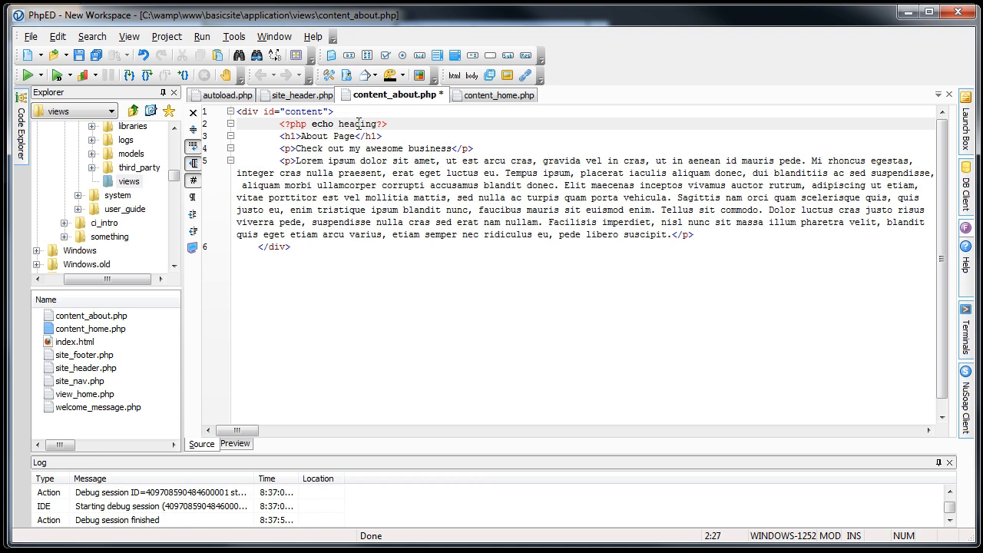
text(())
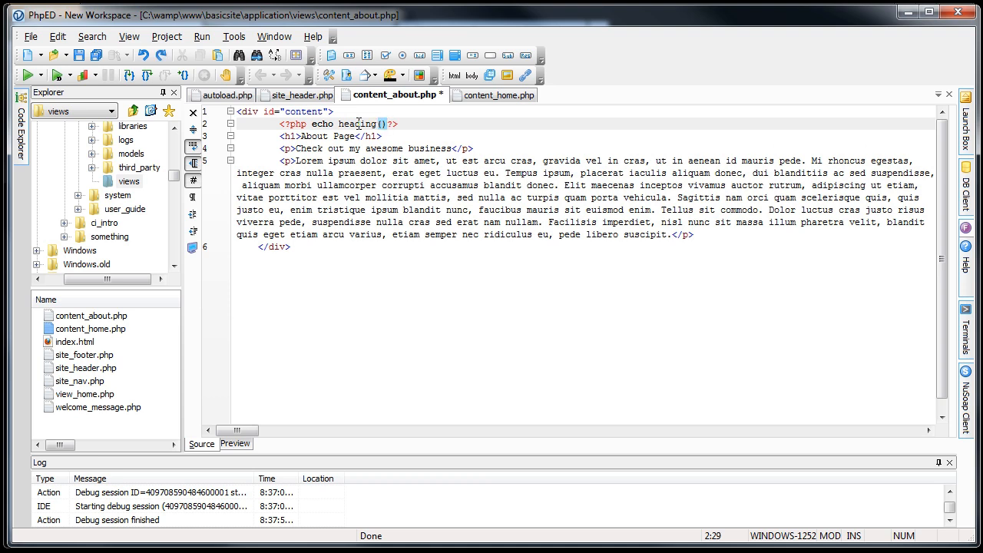
text(;)
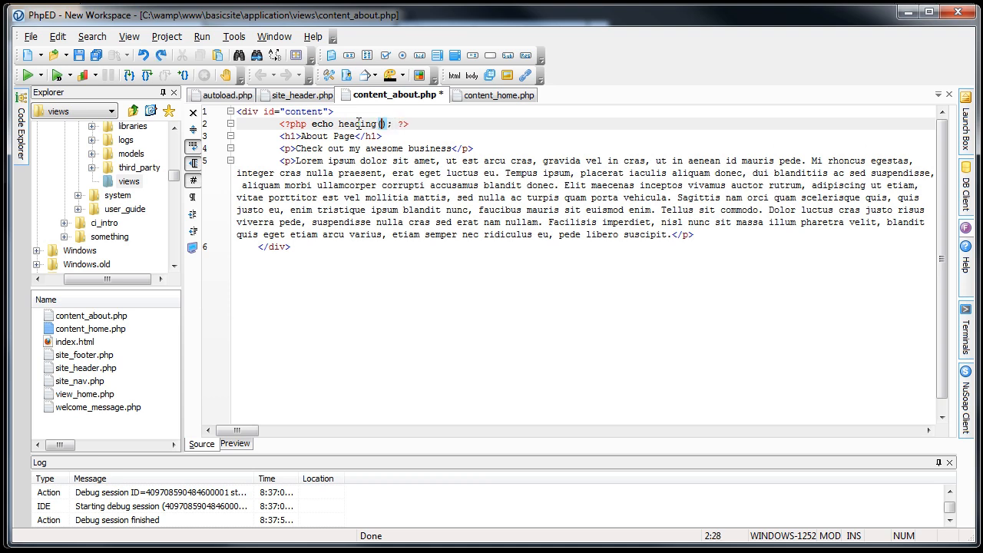
text("")
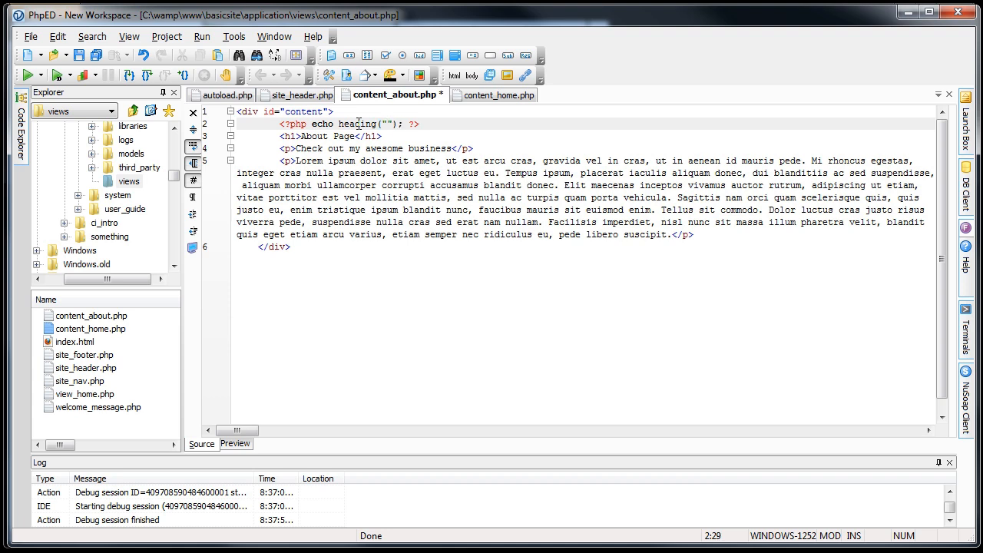
text(About P)
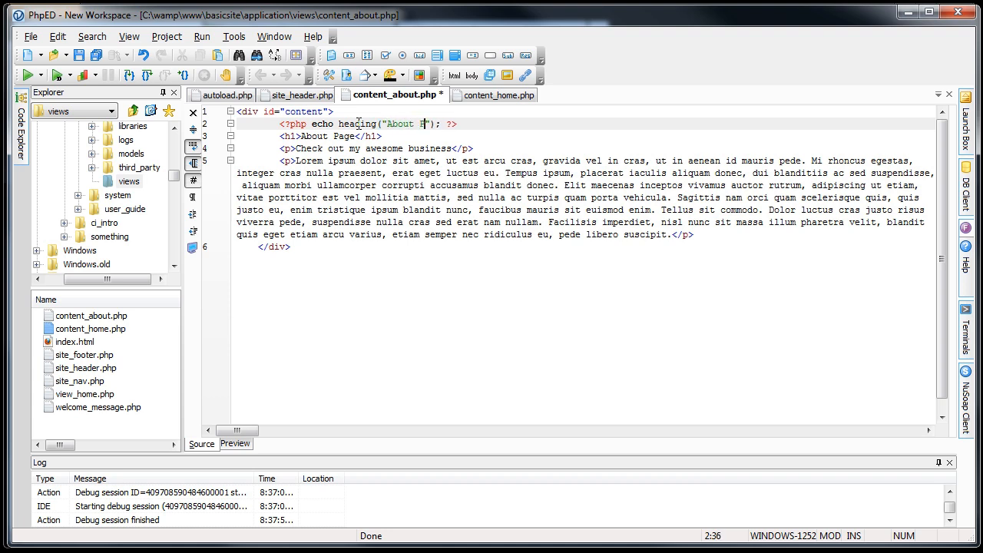
text(age)
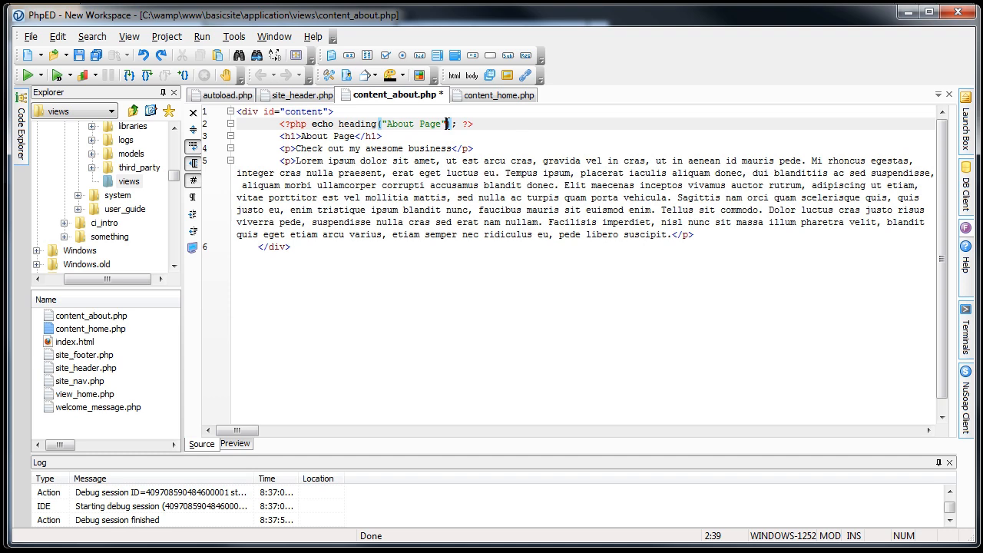
text(,)
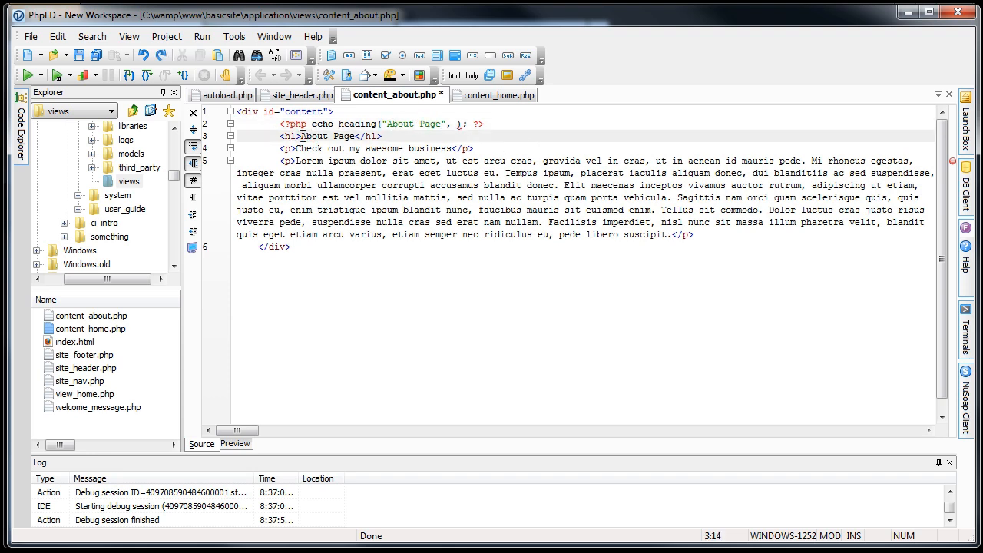
Extend the heading call with level 1 and a class attribute argument, correcting a mistyped value.
click(454, 123)
text(1)
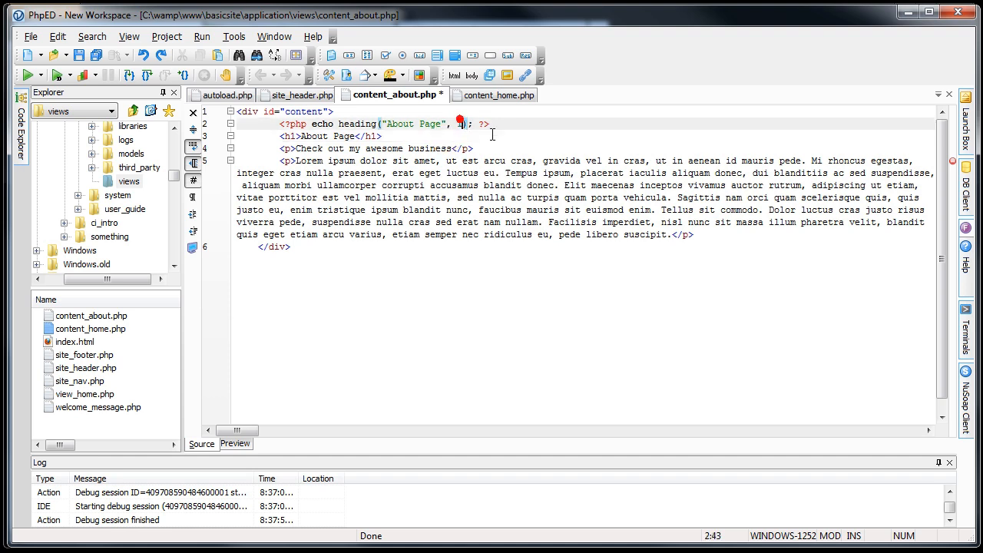
text(, 1)
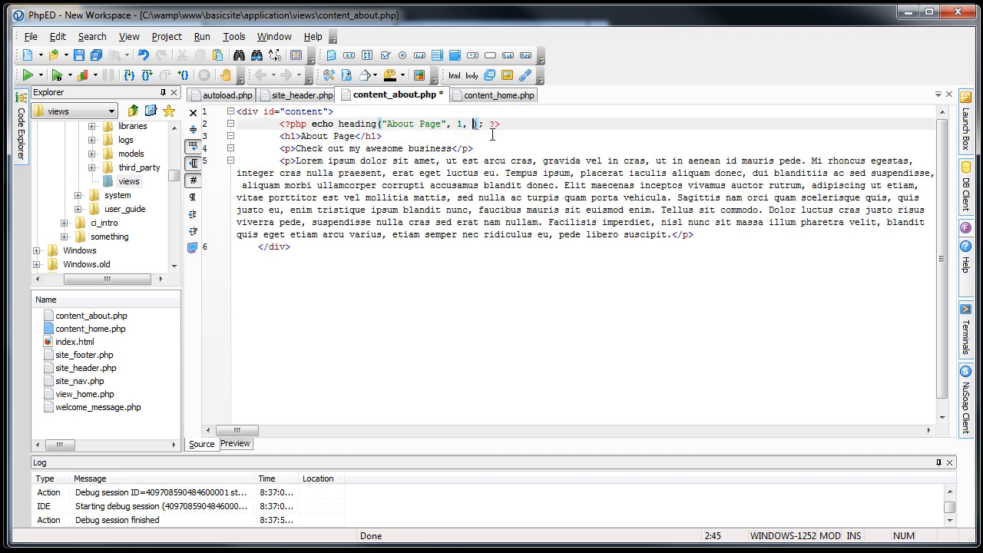
text("")
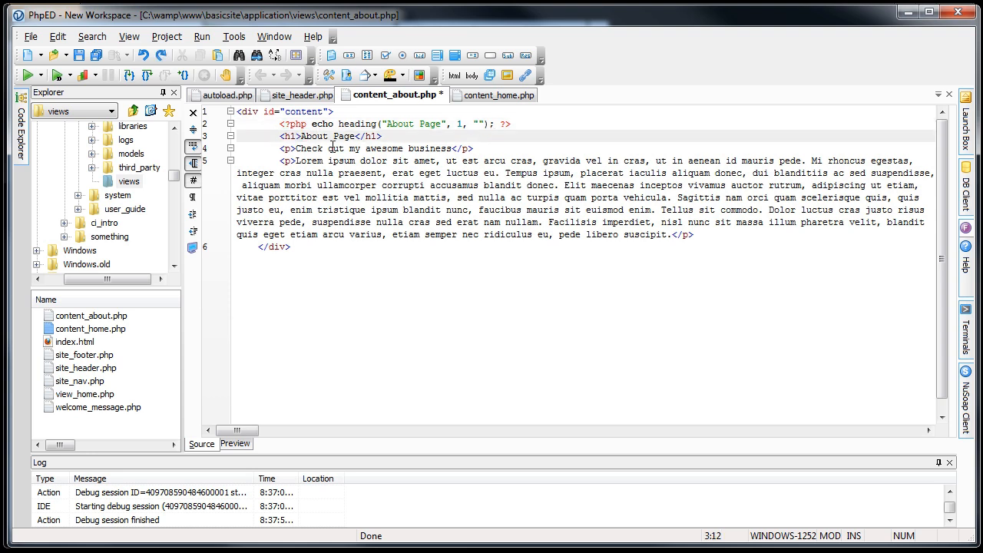
text(class=)
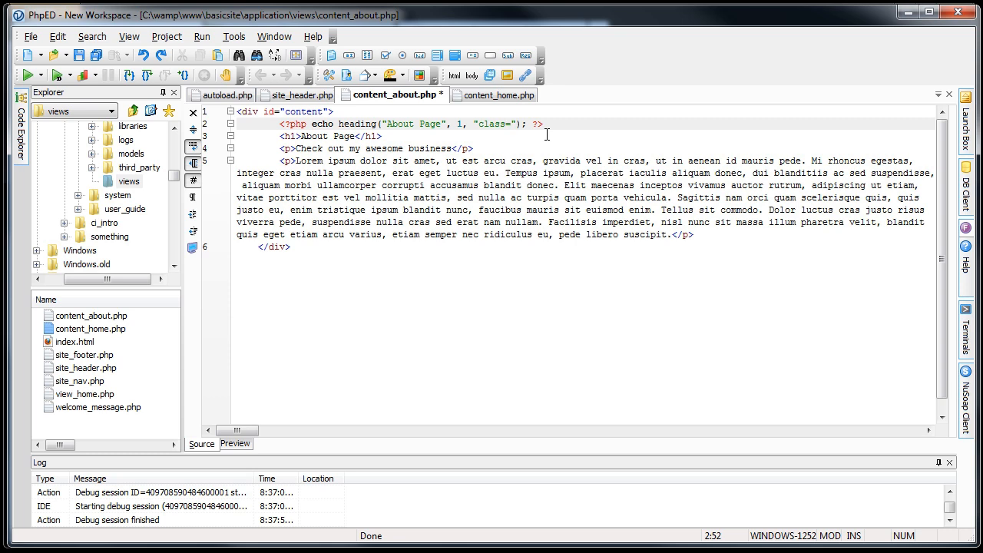
text(big)
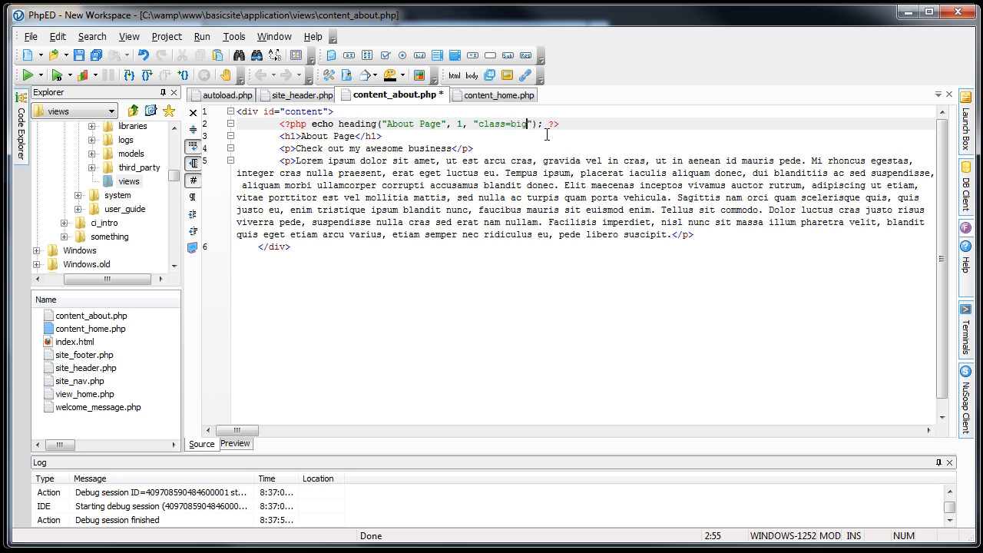
key(Backspace)
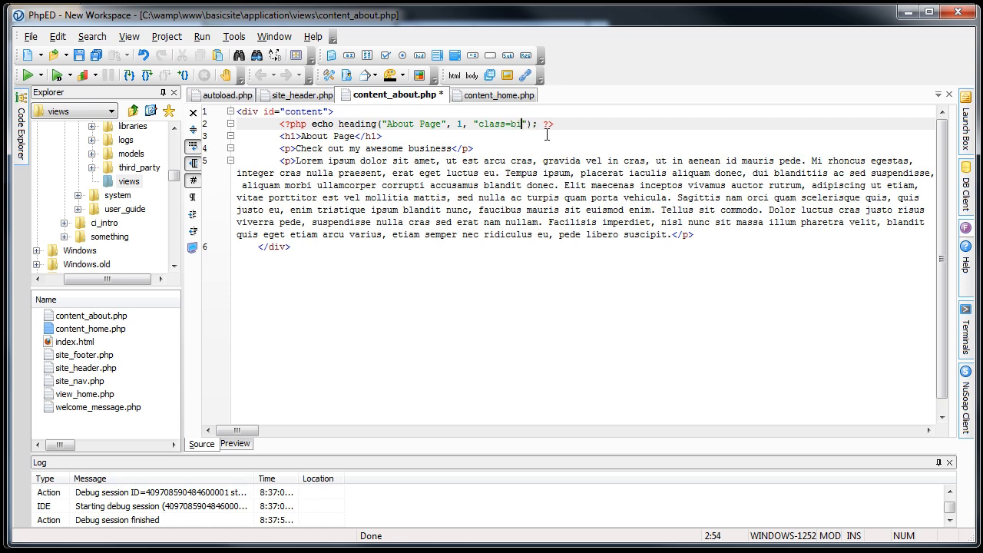
key(BackSpace)
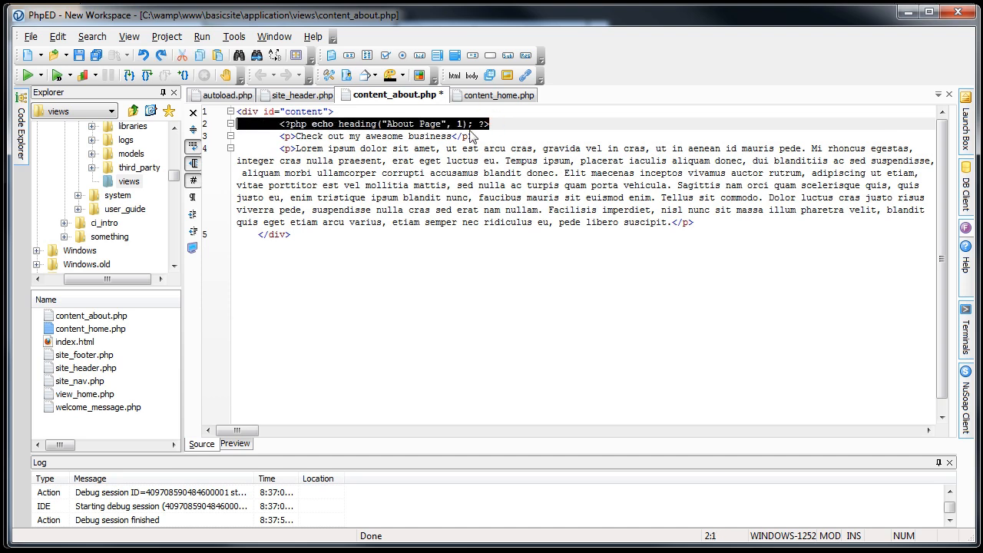
Replace content_home.php's h1 with <?php echo heading("Home Page", 1); ?>.
click(488, 95)
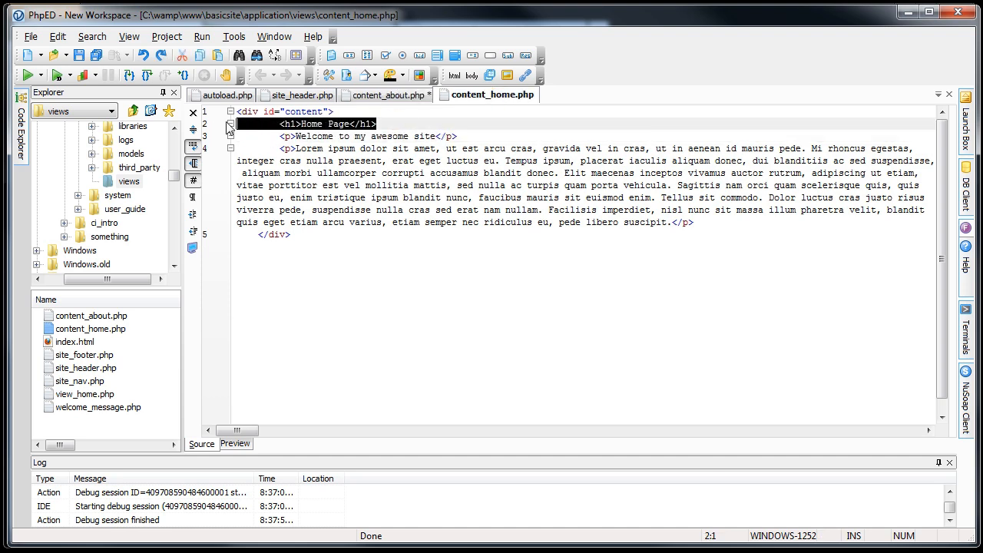
text(<?php echo heading("Home Page", 1); ?>)
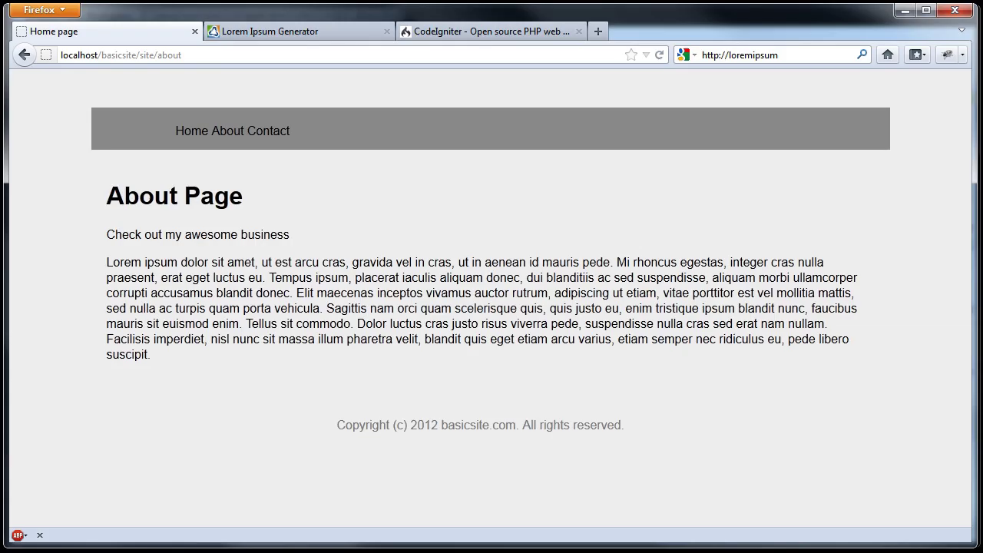
mouse_move(135, 194)
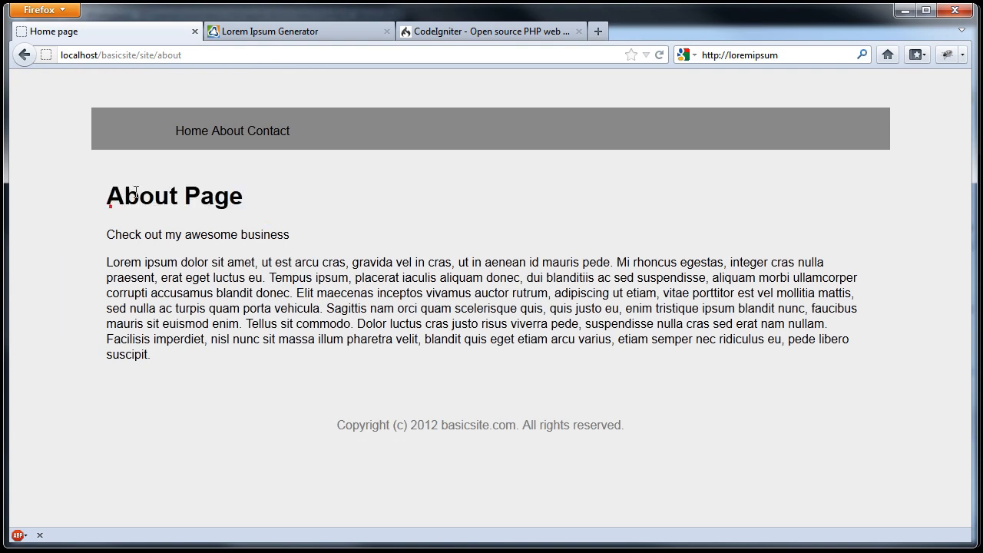
View the about page's source, check the generated About Page h1 in the content div, and return to PhpED.
right_click(163, 201)
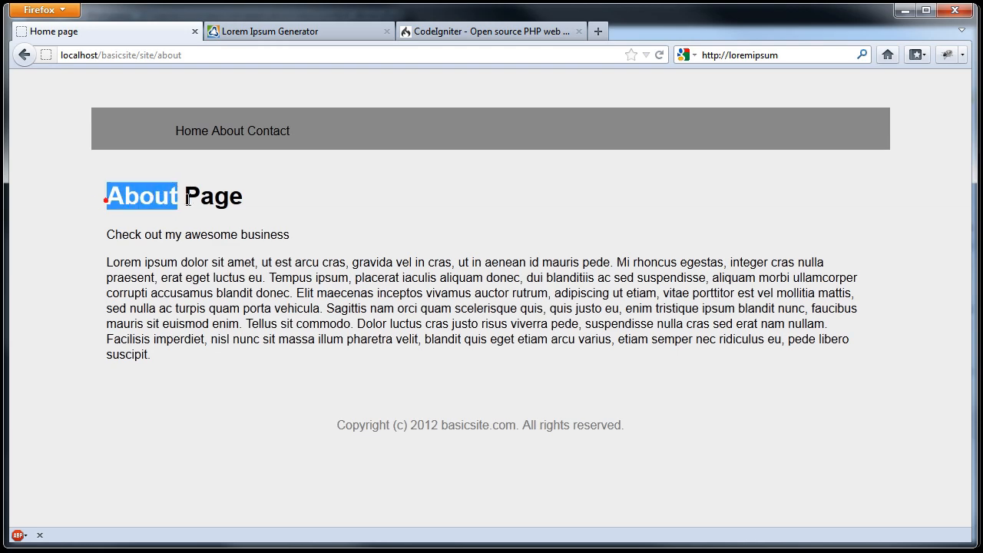
right_click(157, 213)
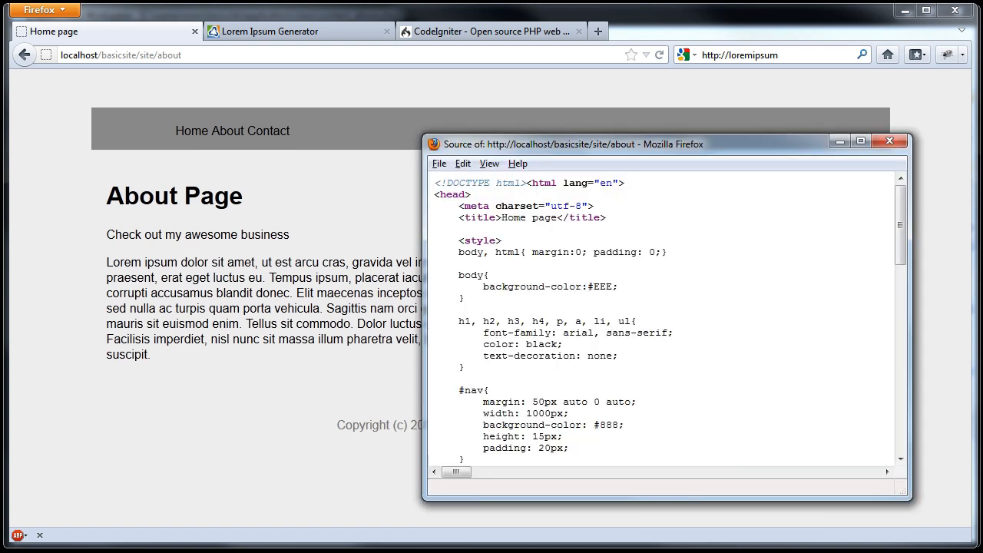
scroll(down, 3)
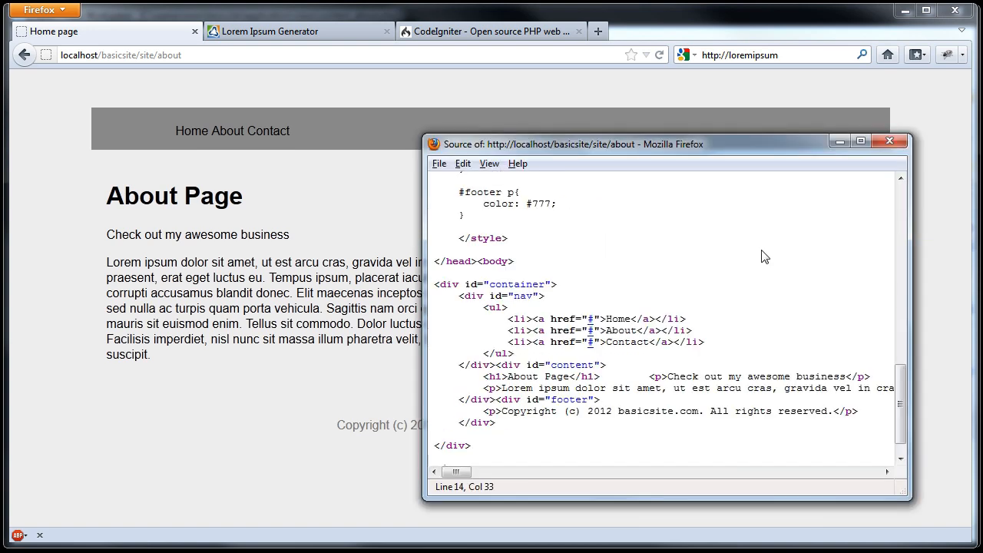
scroll(down, 3)
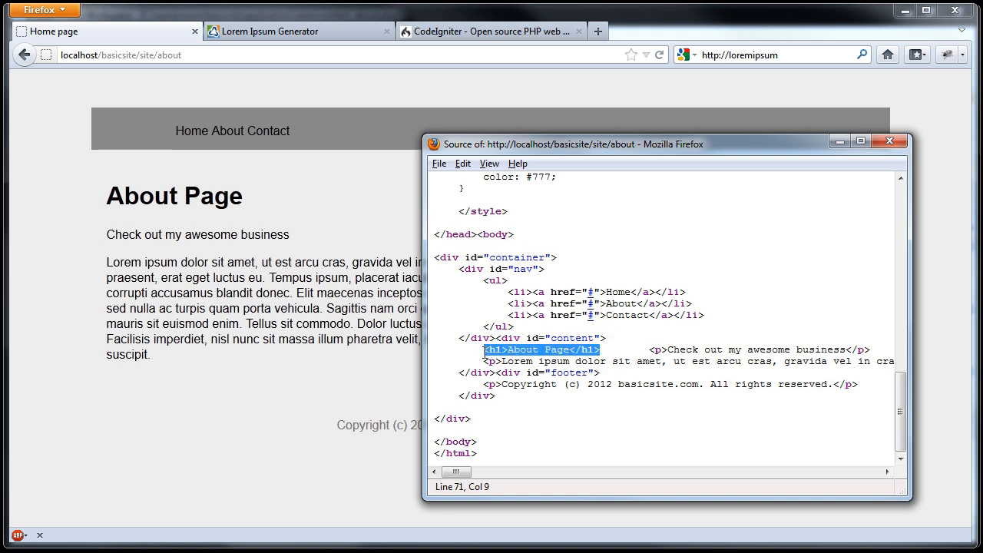
click(500, 350)
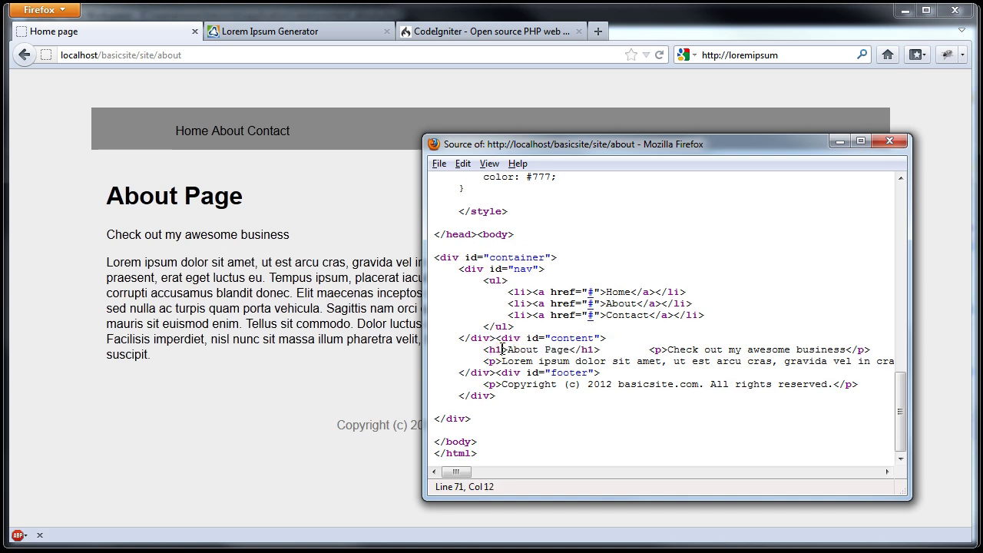
double_click(522, 350)
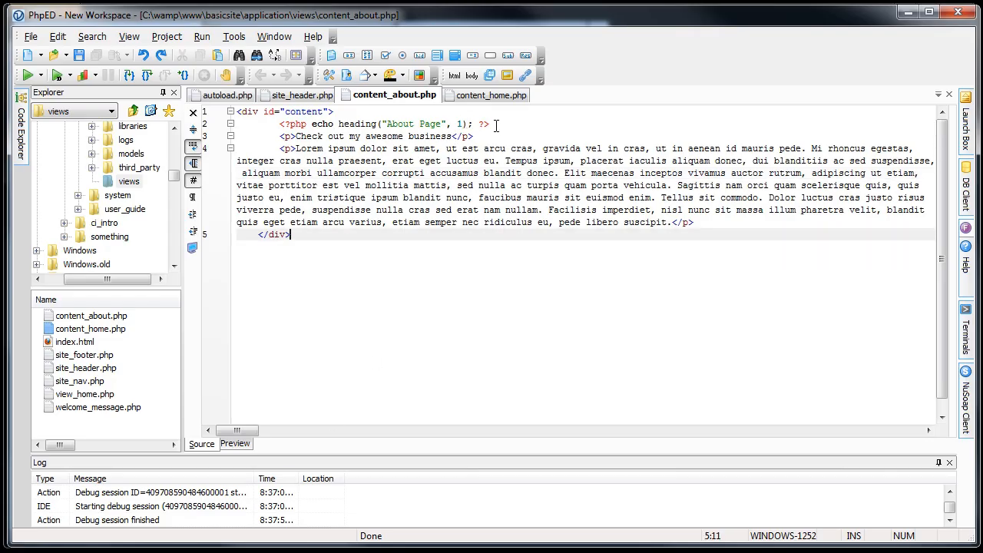
Define $title = "about page"; on its own line and change the call to echo heading($title, 1);.
click(354, 135)
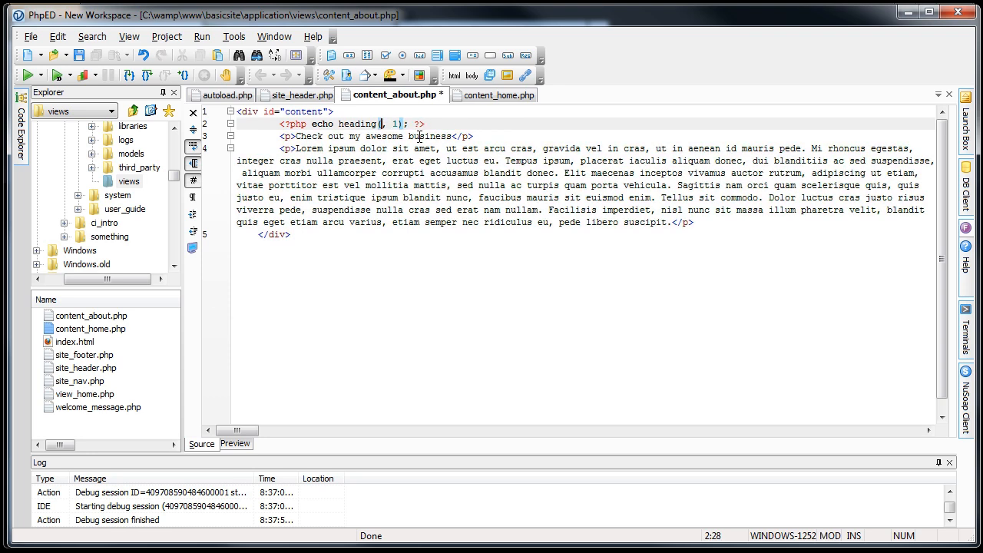
text($)
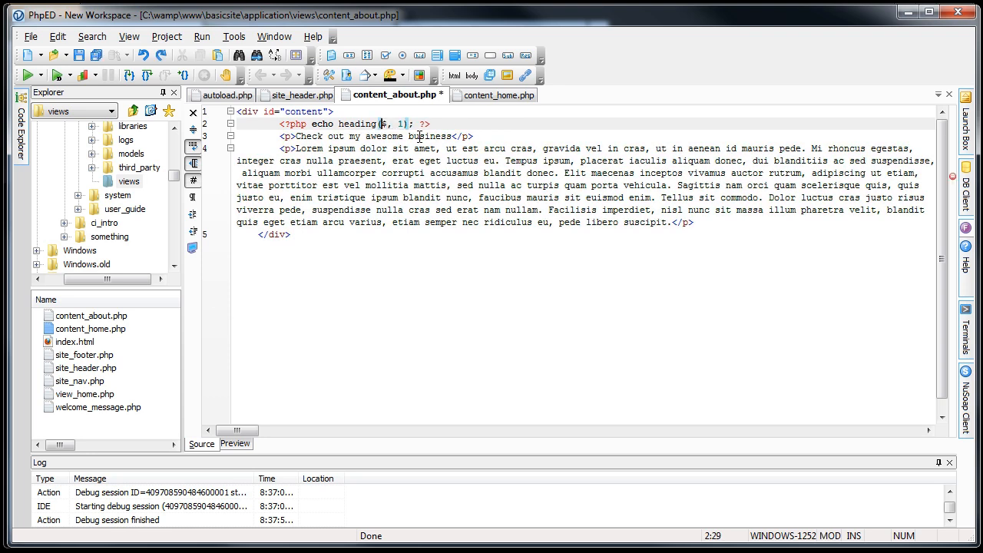
key(Return)
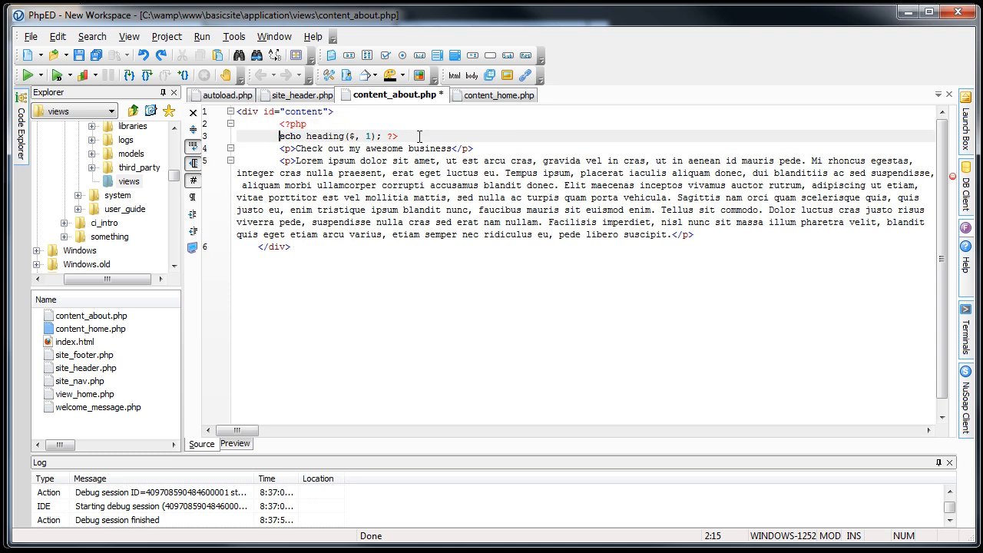
text(title)
key(enter)
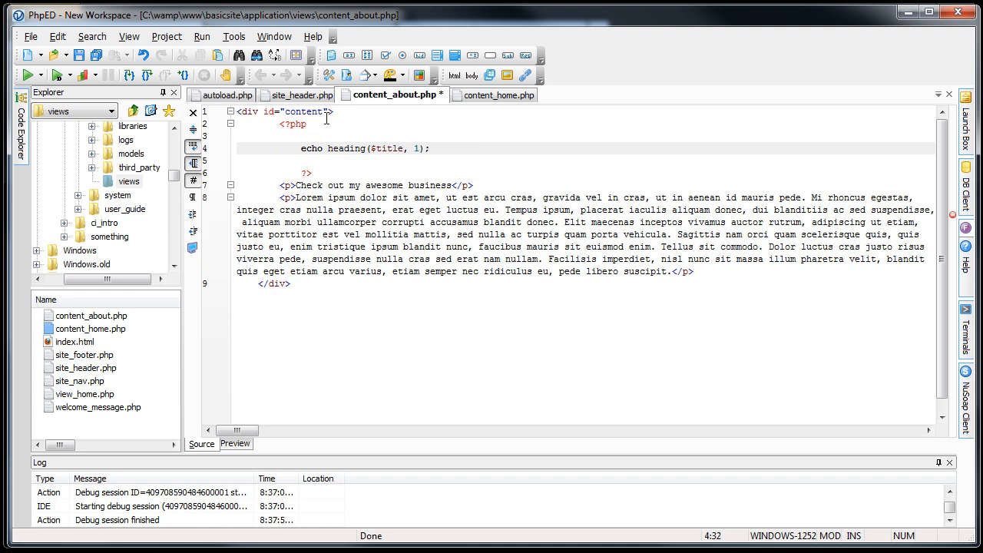
text($title = "about)
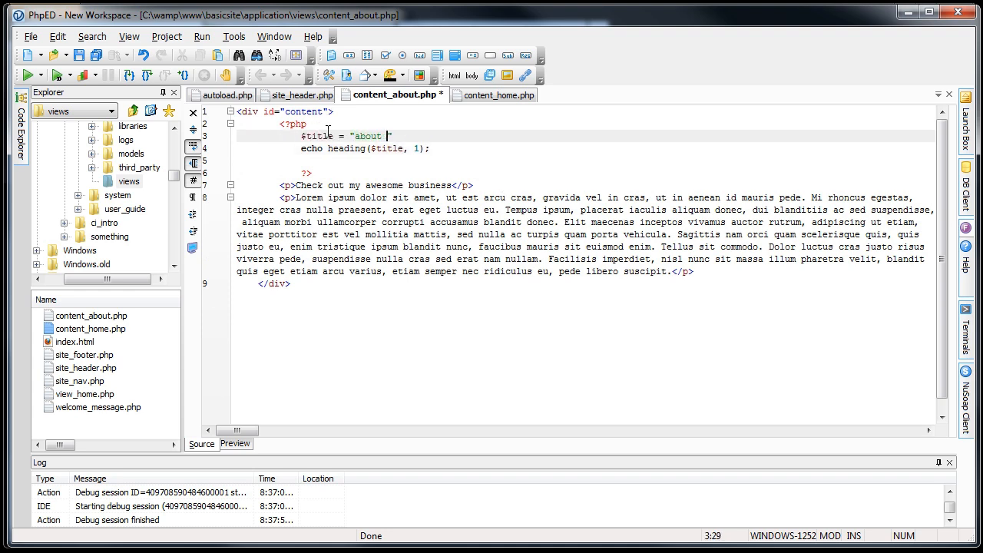
text(page)
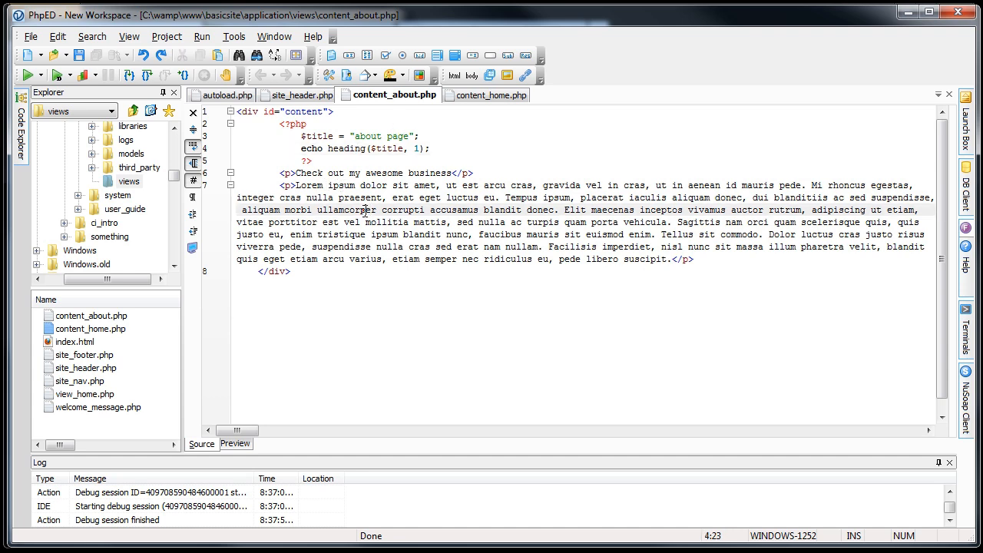
click(353, 258)
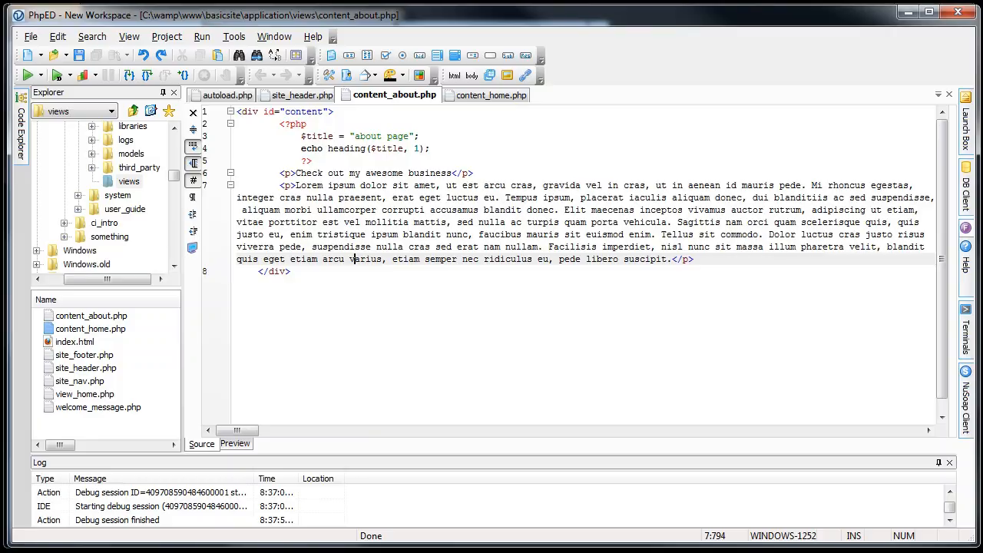
click(310, 147)
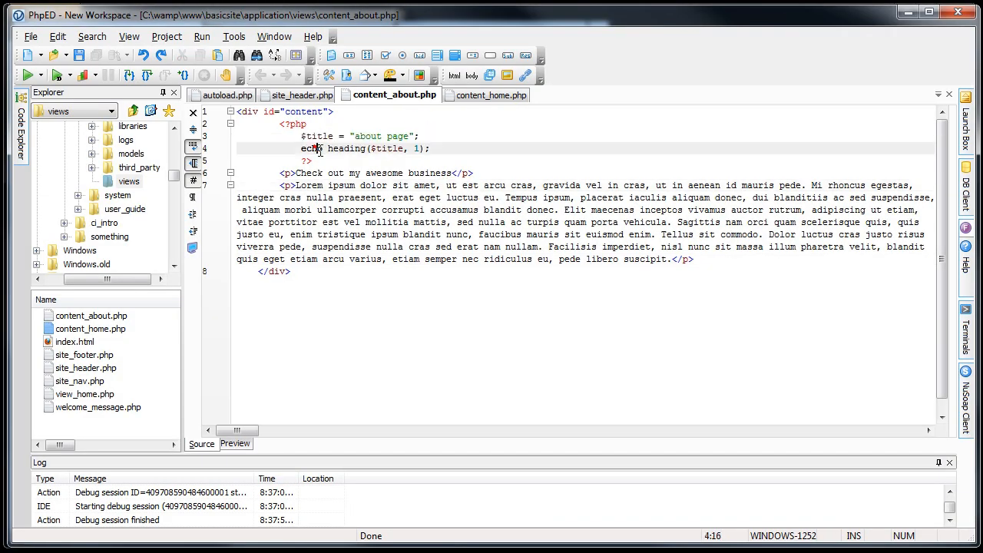
Reload localhost/basicsite/site/about in Firefox to see the lowercase "about page" heading.
double_click(347, 147)
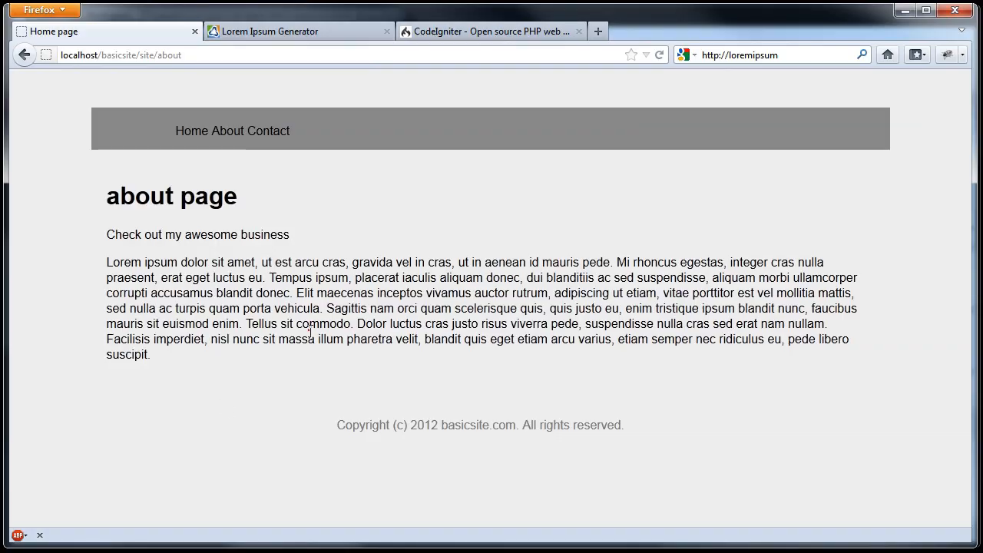
mouse_move(64, 381)
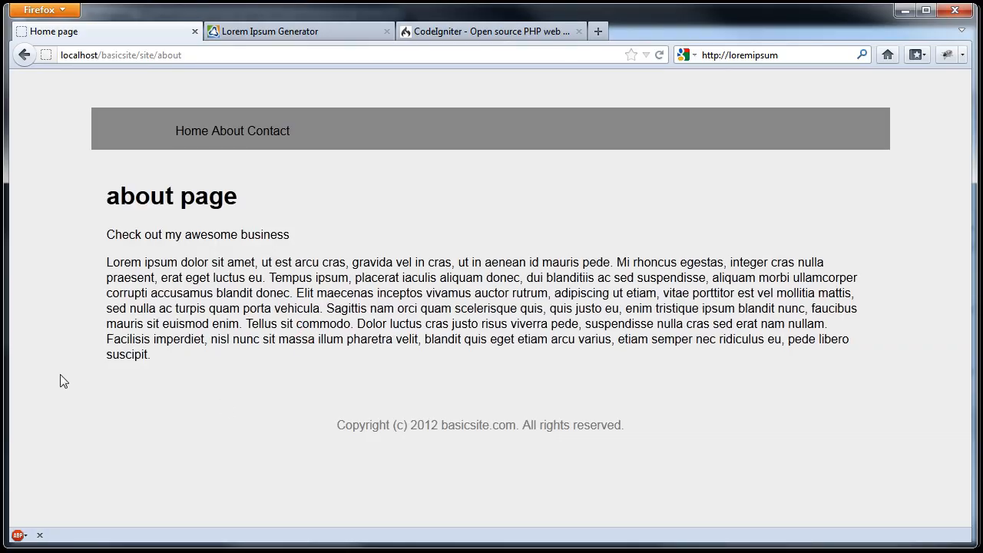
mouse_move(305, 322)
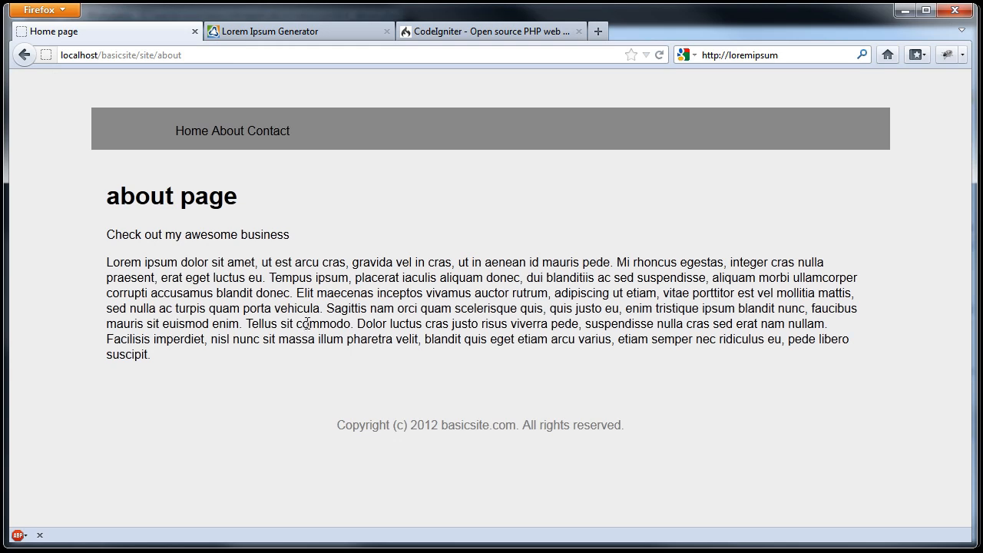
mouse_move(209, 363)
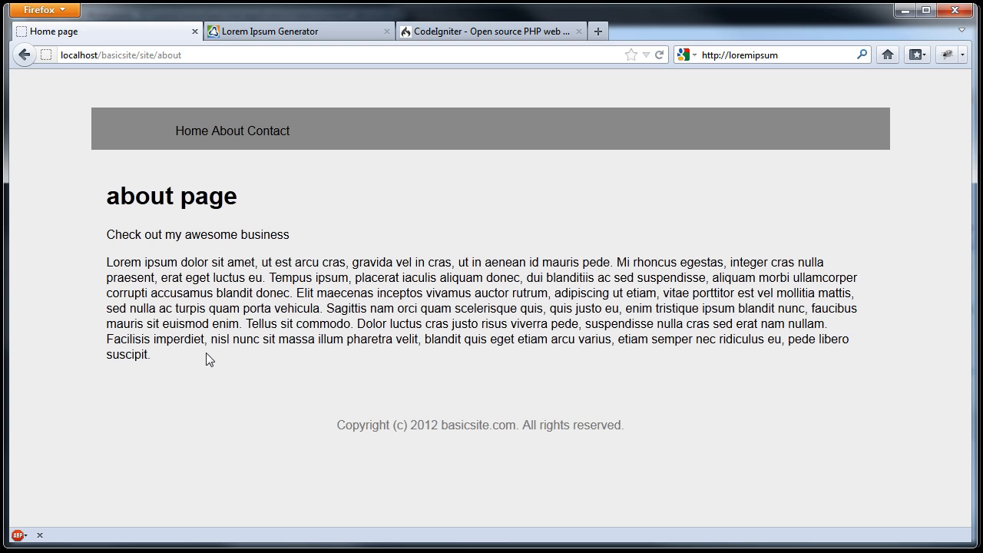
mouse_move(290, 372)
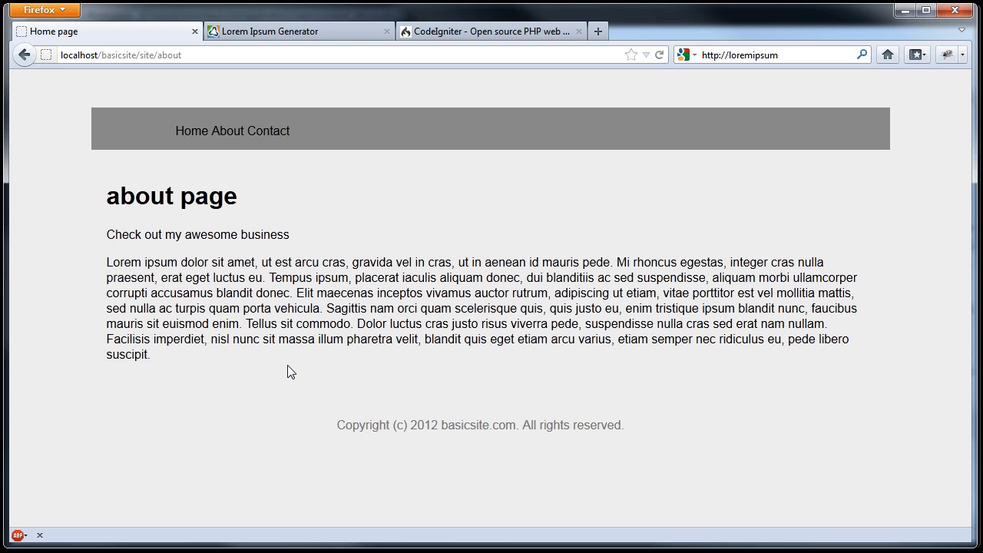
mouse_move(255, 361)
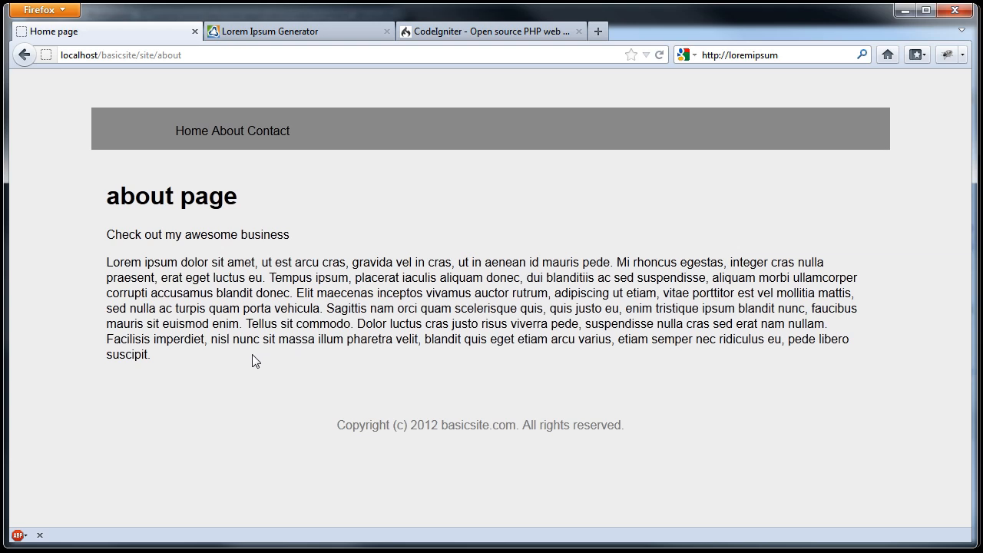